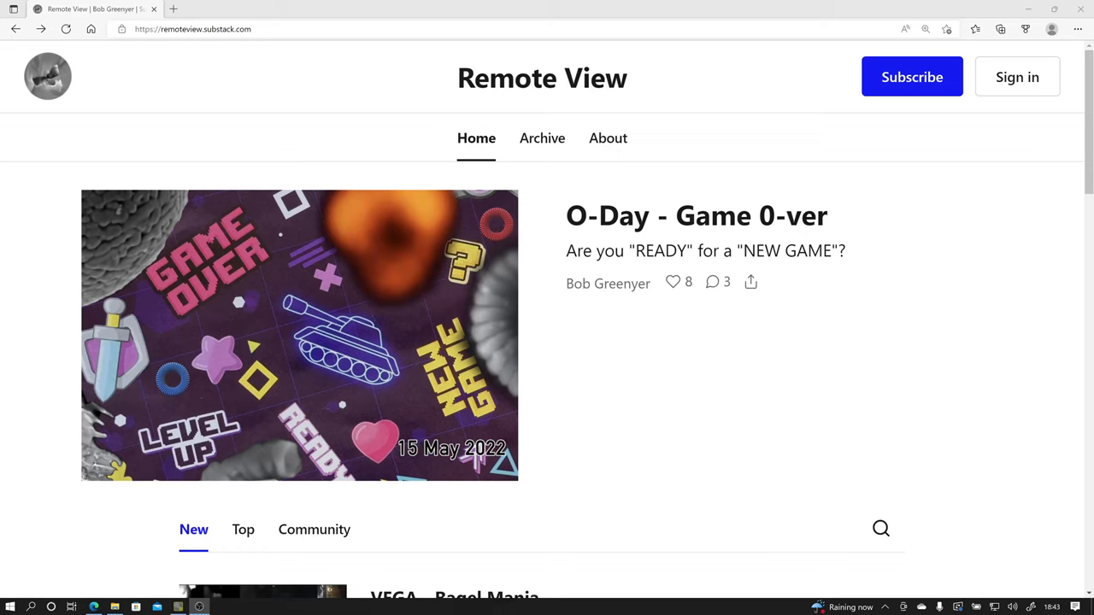
- Scroll the Remote View home page down to the recent posts list
{"action": "scroll", "scroll_direction": "down", "scroll_amount": 3}
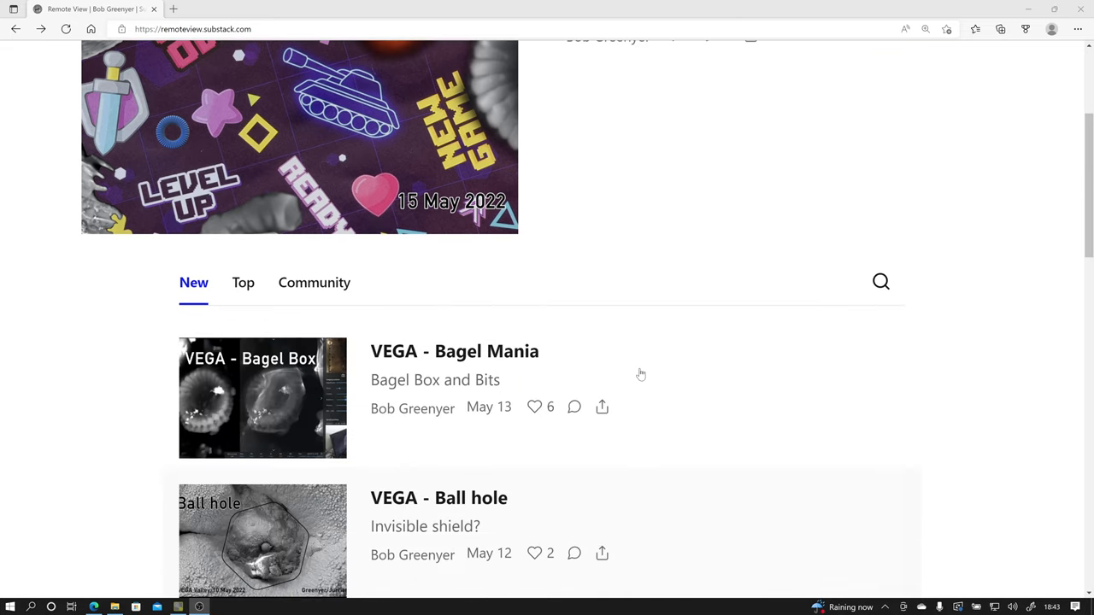
{"action": "scroll", "scroll_direction": "down", "scroll_amount": 3}
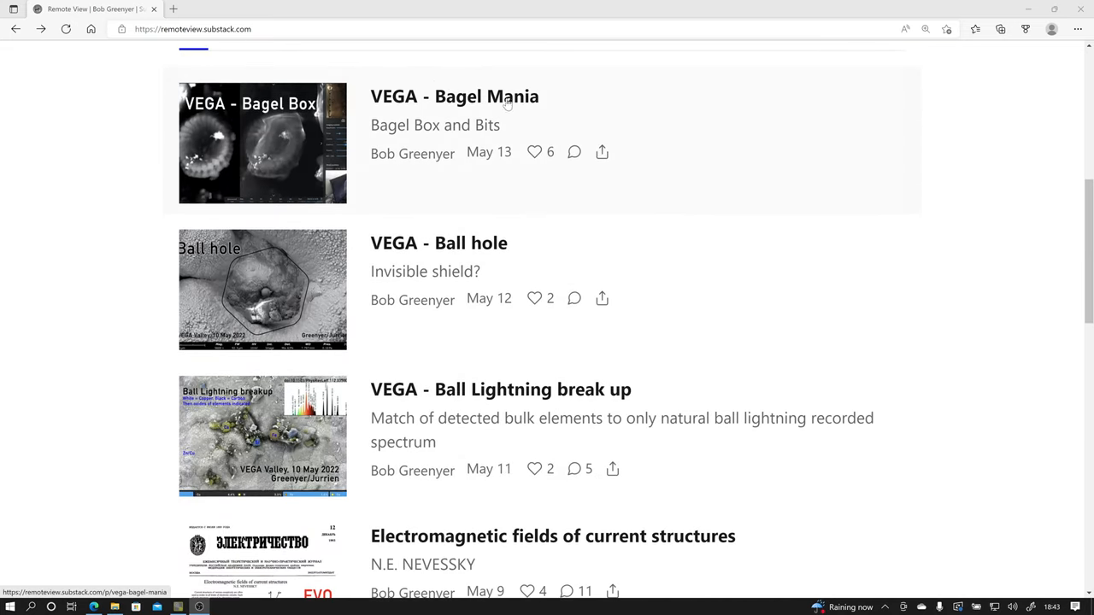
- Open the VEGA - Bagel Mania post and scroll to its download links
{"action": "left_click", "coordinate": [455, 96]}
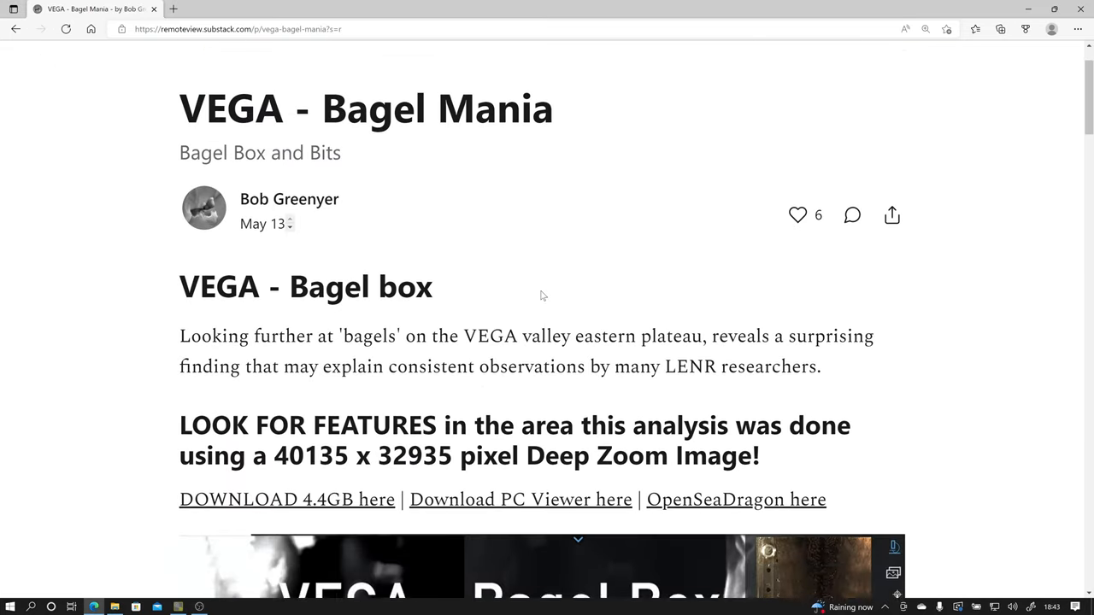
{"action": "scroll", "scroll_direction": "down", "scroll_amount": 3}
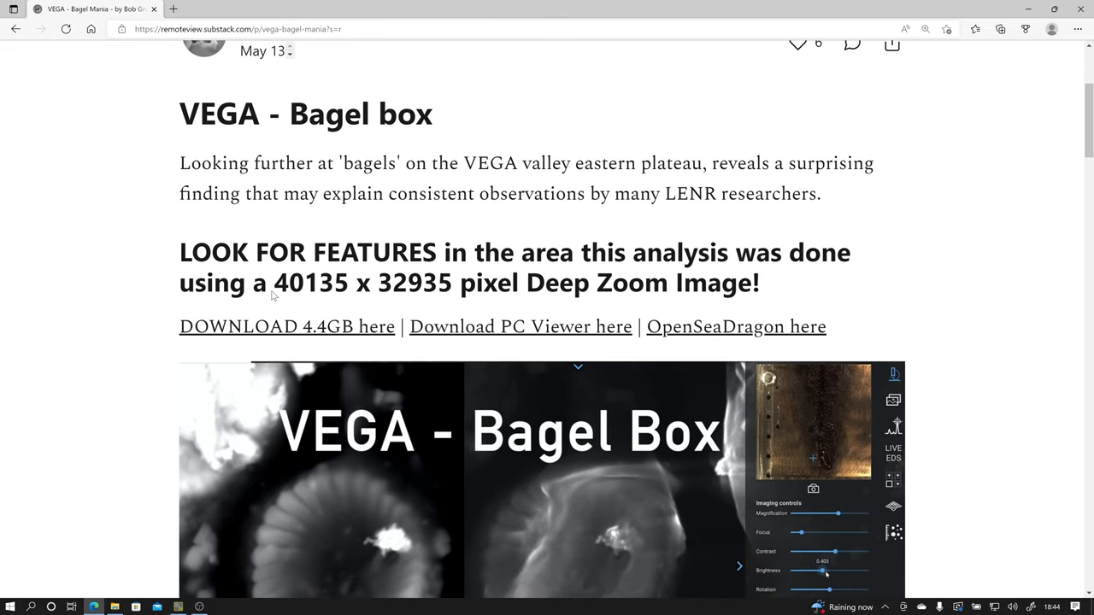
{"action": "mouse_move", "coordinate": [287, 297]}
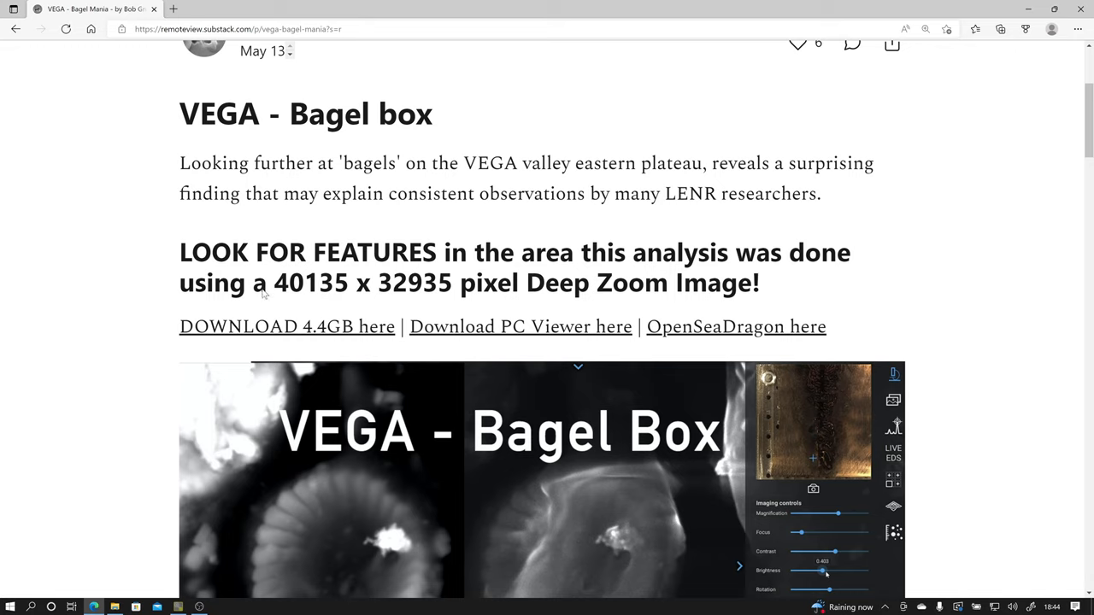
{"action": "mouse_move", "coordinate": [294, 297]}
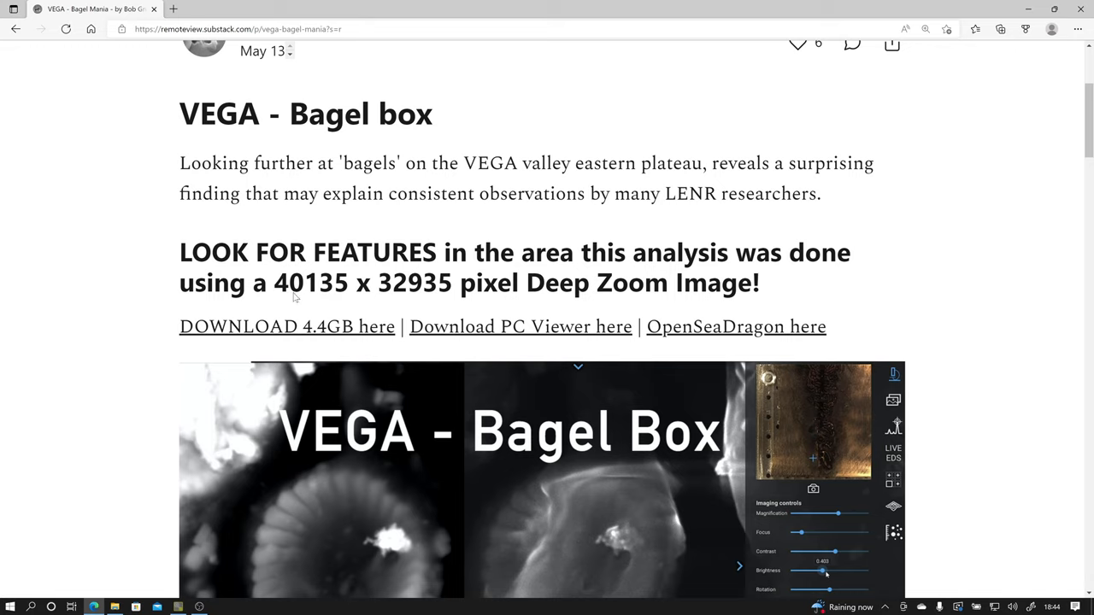
{"action": "mouse_move", "coordinate": [389, 297]}
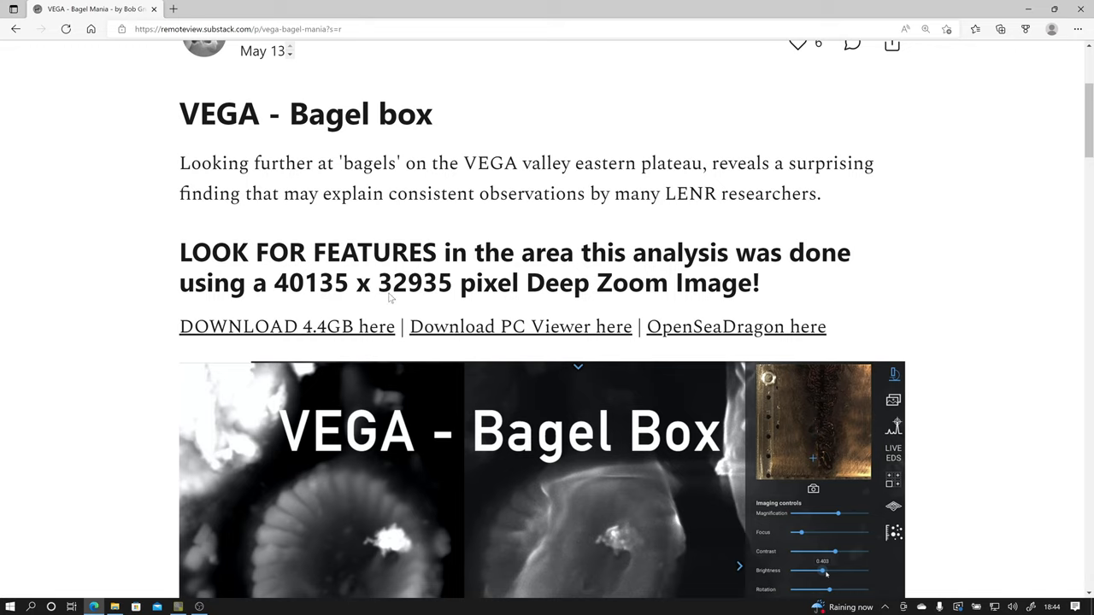
{"action": "mouse_move", "coordinate": [454, 294]}
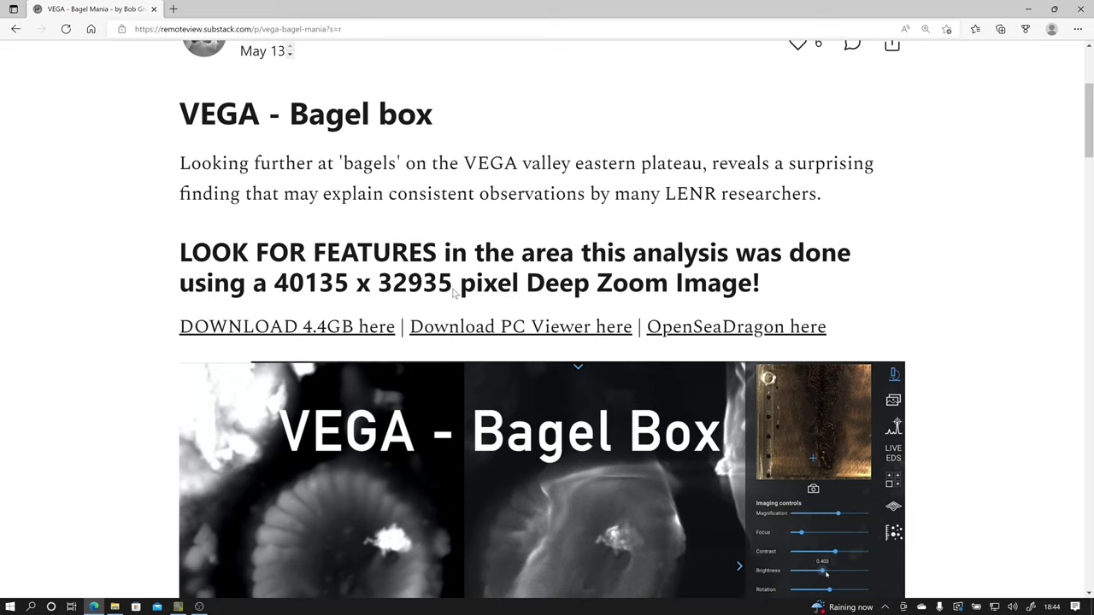
{"action": "mouse_move", "coordinate": [430, 289]}
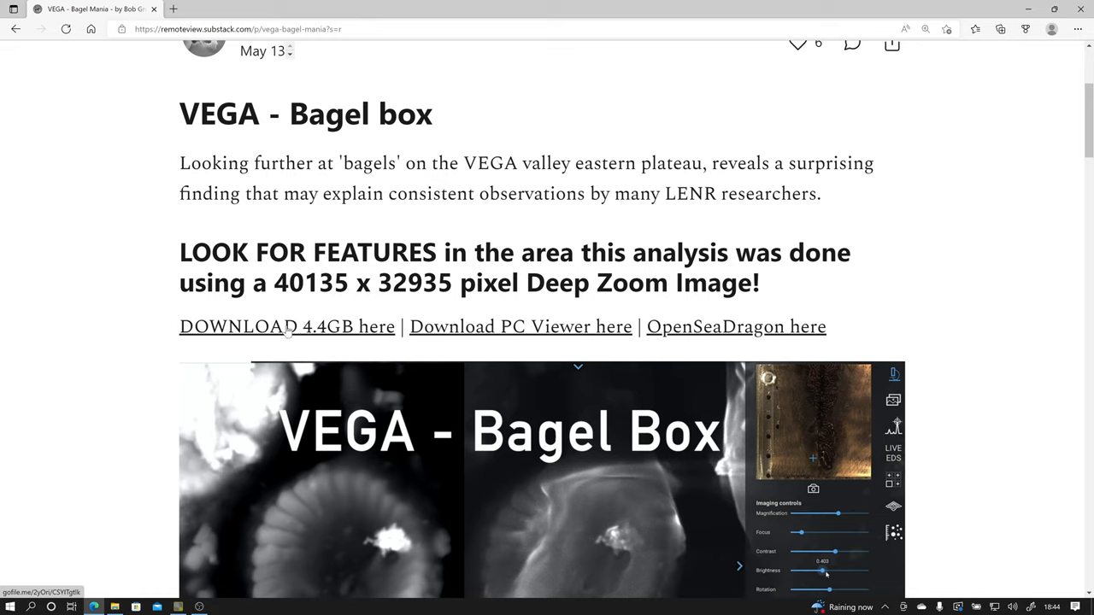
{"action": "mouse_move", "coordinate": [486, 334]}
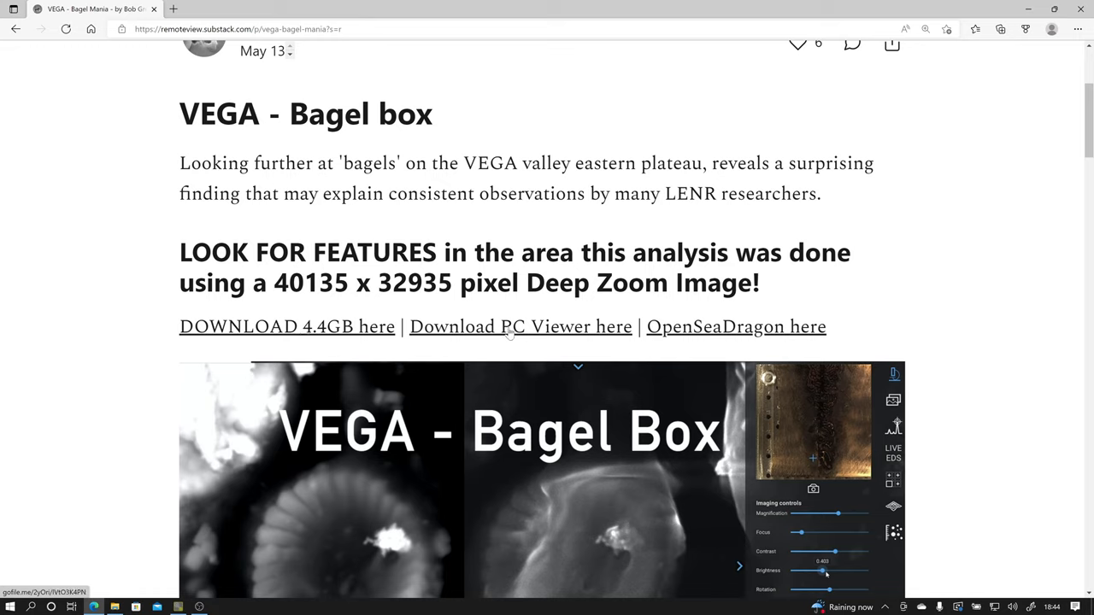
{"action": "mouse_move", "coordinate": [895, 331]}
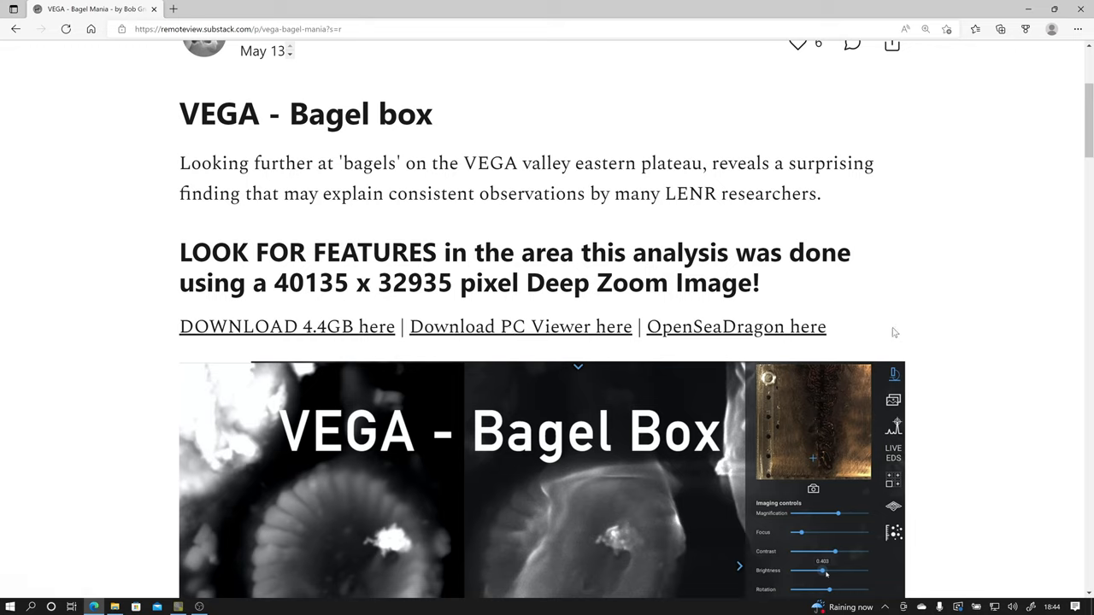
{"action": "mouse_move", "coordinate": [885, 354]}
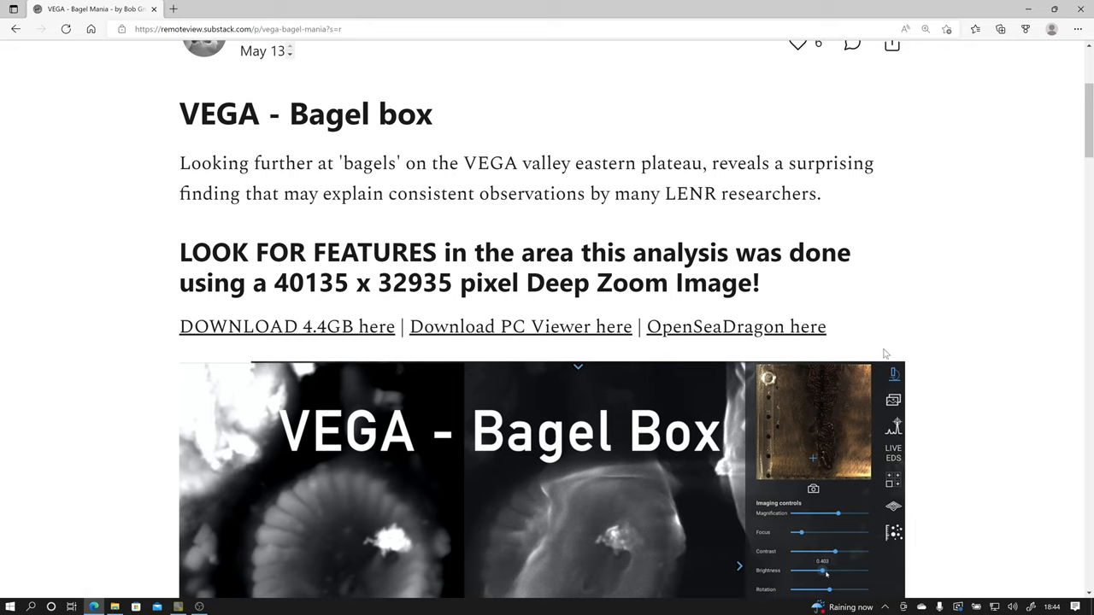
{"action": "mouse_move", "coordinate": [861, 341]}
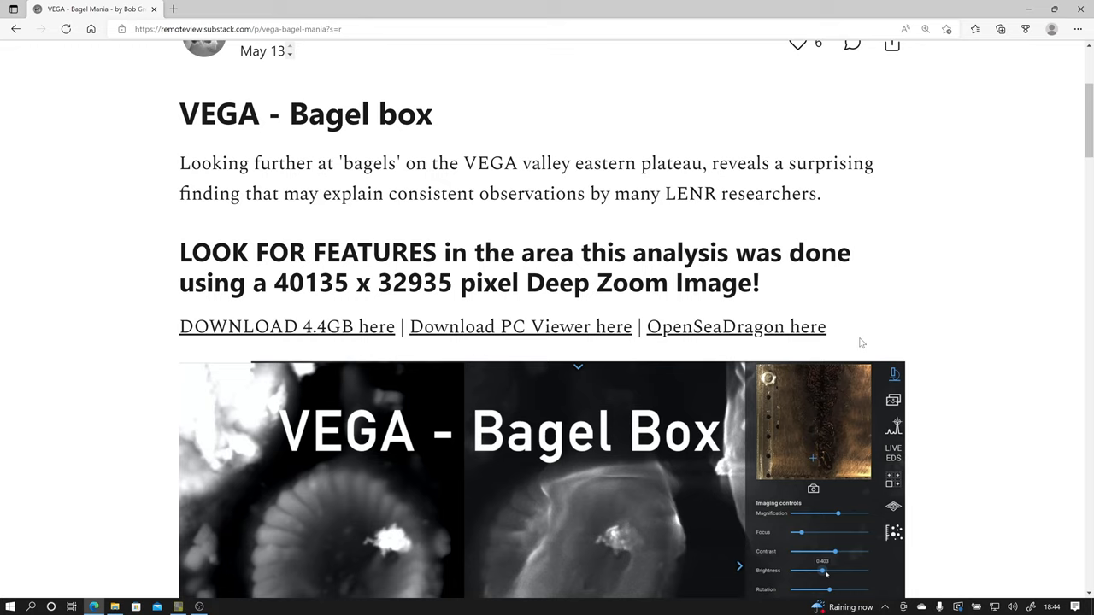
{"action": "mouse_move", "coordinate": [838, 344]}
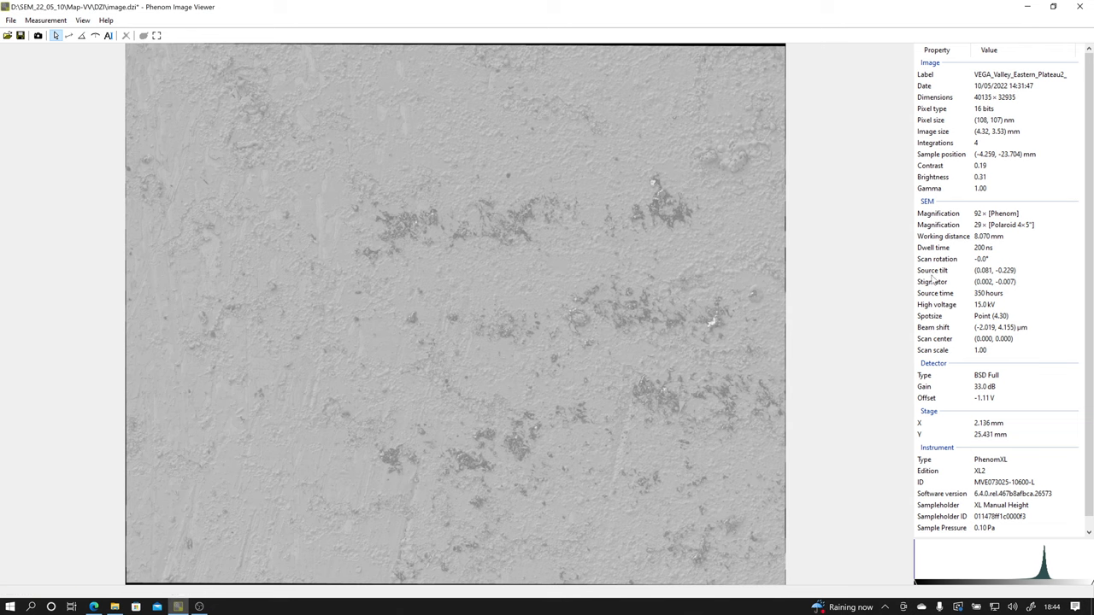
{"action": "mouse_move", "coordinate": [814, 431]}
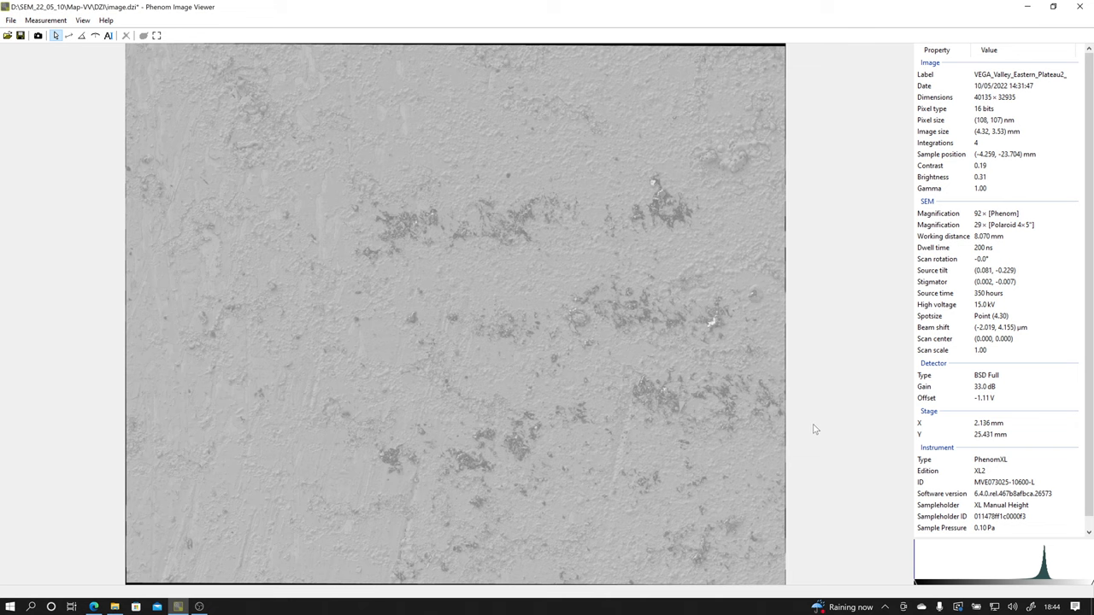
{"action": "mouse_move", "coordinate": [1049, 558]}
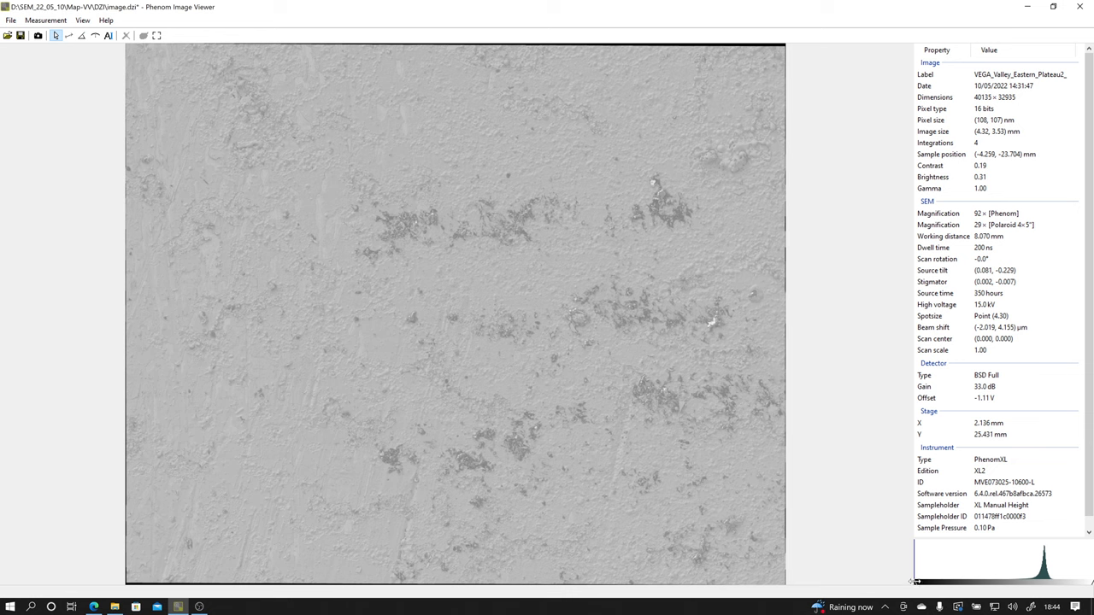
{"action": "mouse_move", "coordinate": [1044, 577]}
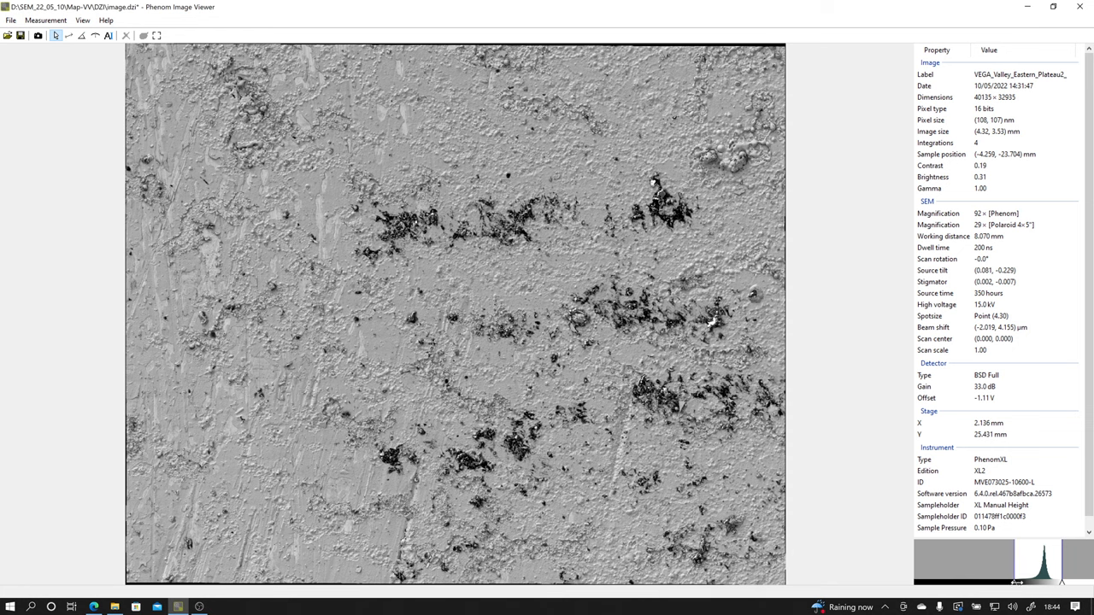
{"action": "mouse_move", "coordinate": [499, 243]}
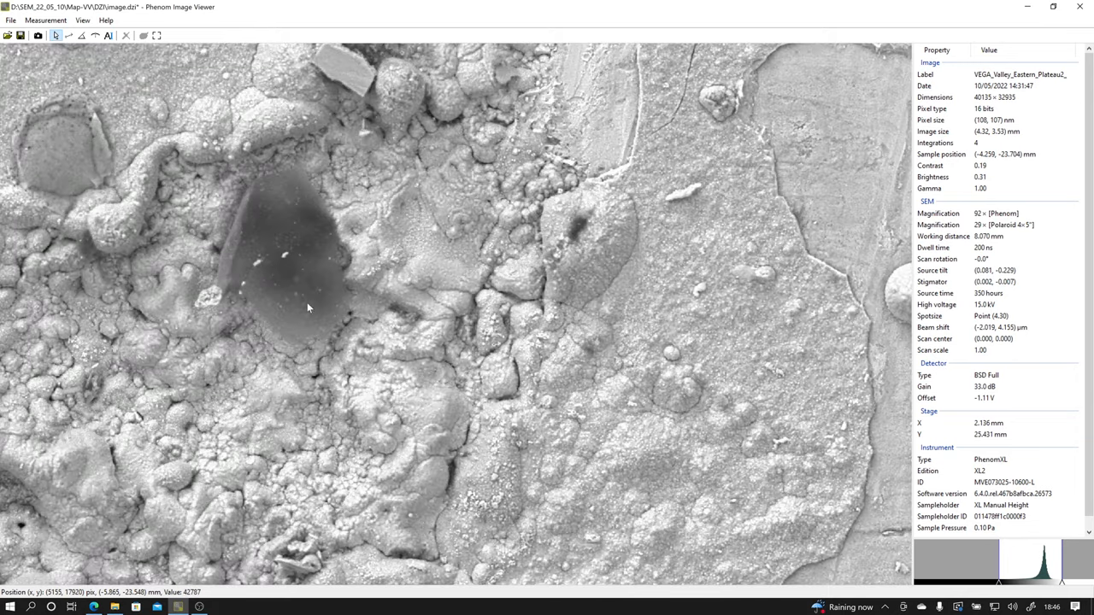
- Pan the SEM image onto the smooth striated oval patch
{"action": "left_click_drag", "start_coordinate": [307, 307], "coordinate": [385, 427]}
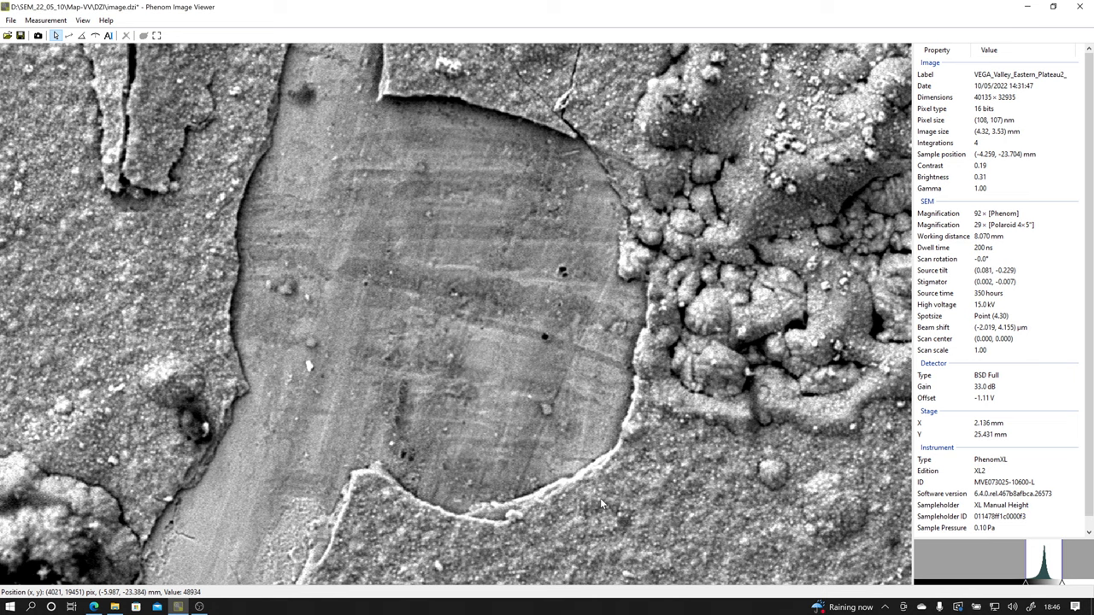
{"action": "mouse_move", "coordinate": [789, 430]}
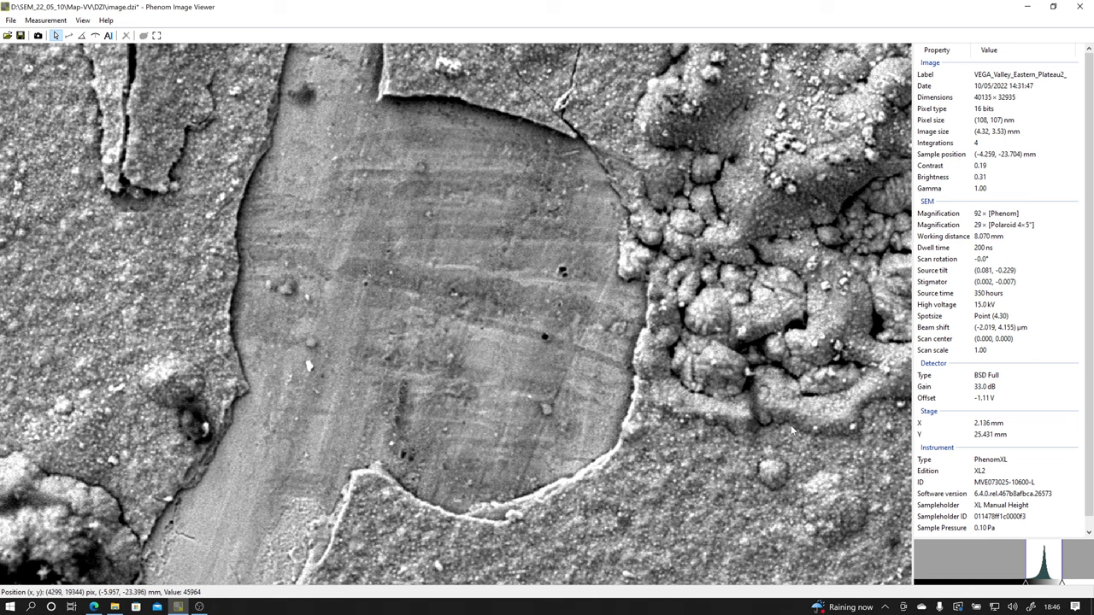
{"action": "mouse_move", "coordinate": [983, 572]}
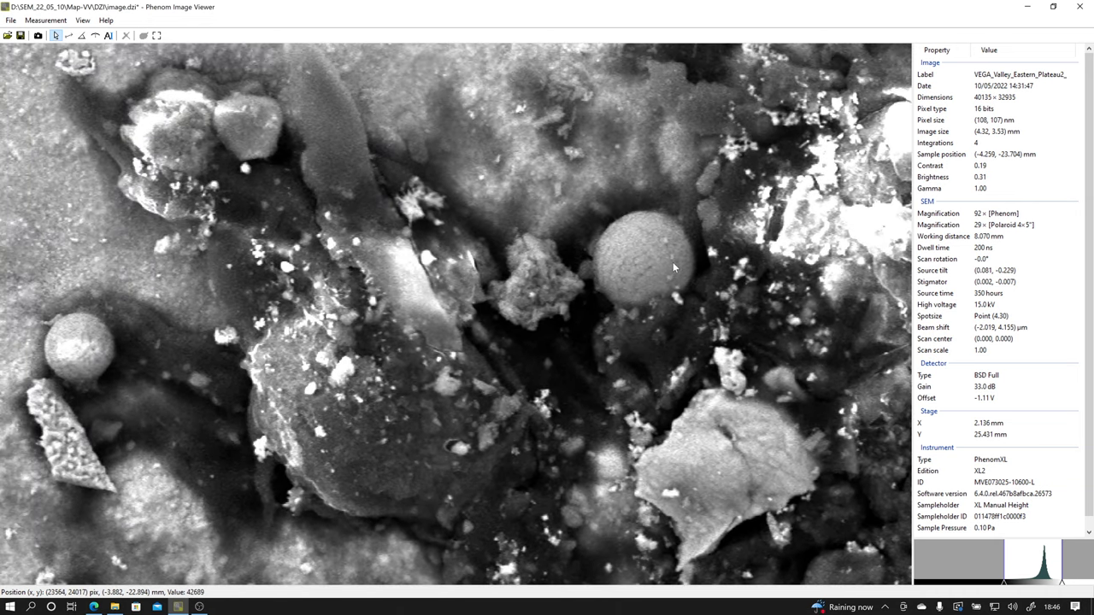
{"action": "mouse_move", "coordinate": [596, 255]}
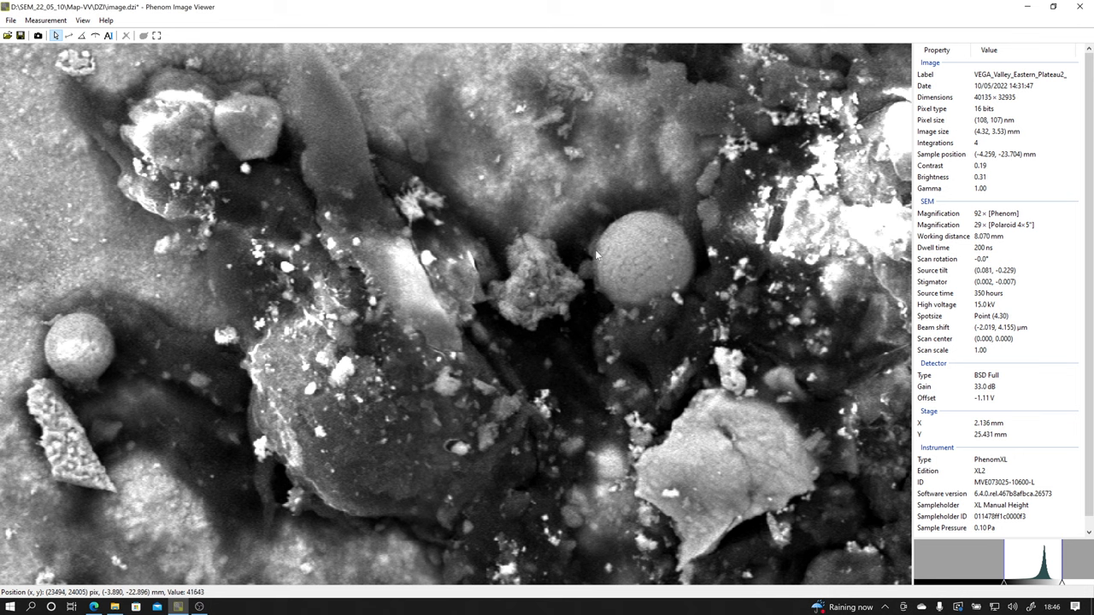
{"action": "mouse_move", "coordinate": [99, 574]}
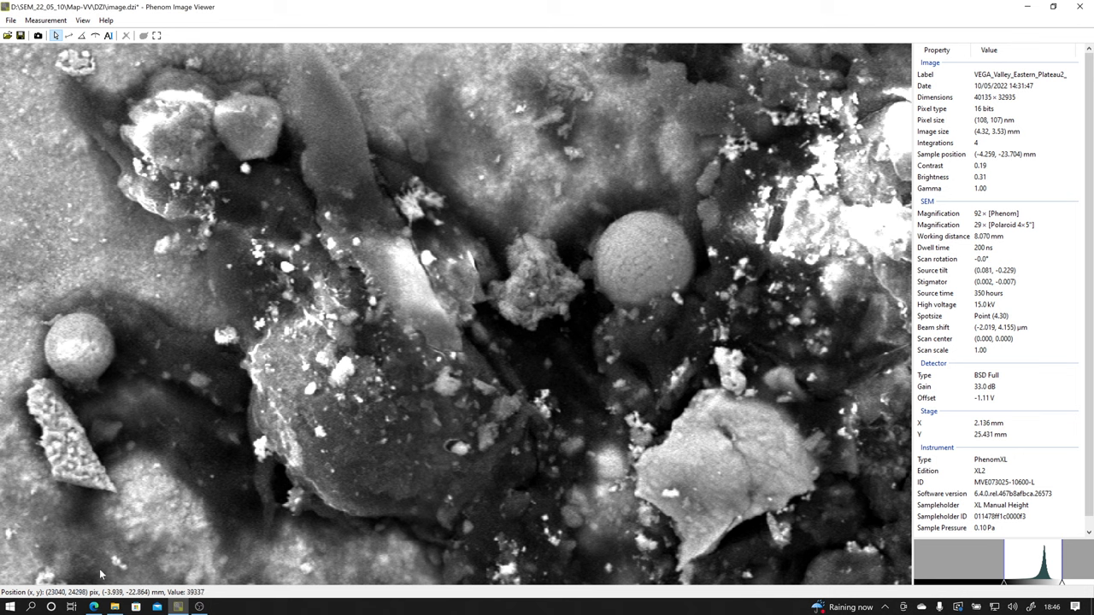
{"action": "mouse_move", "coordinate": [1046, 316]}
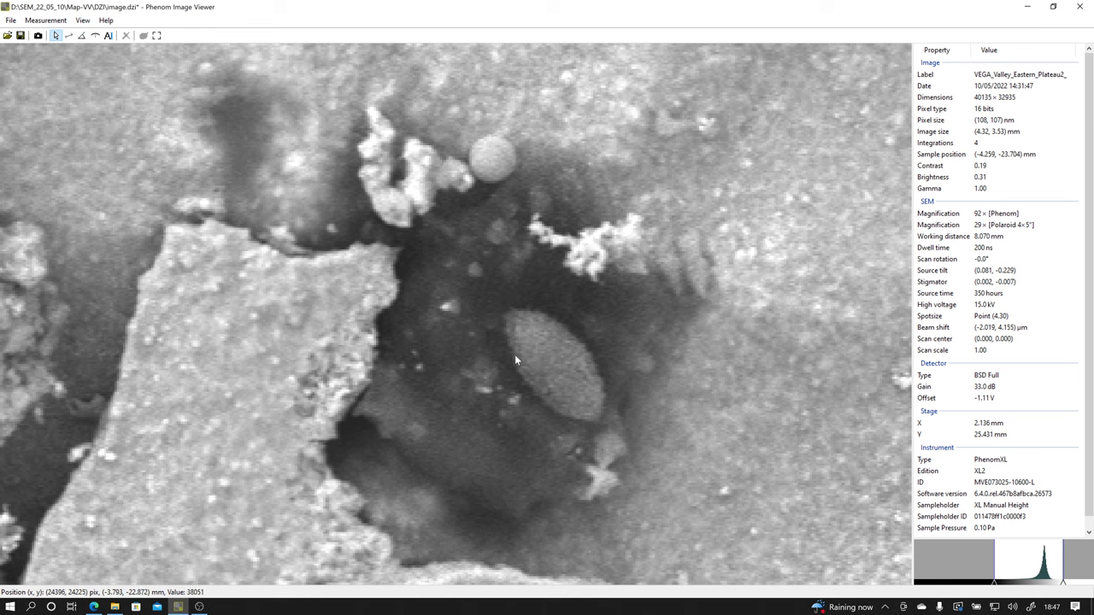
{"action": "mouse_move", "coordinate": [547, 404]}
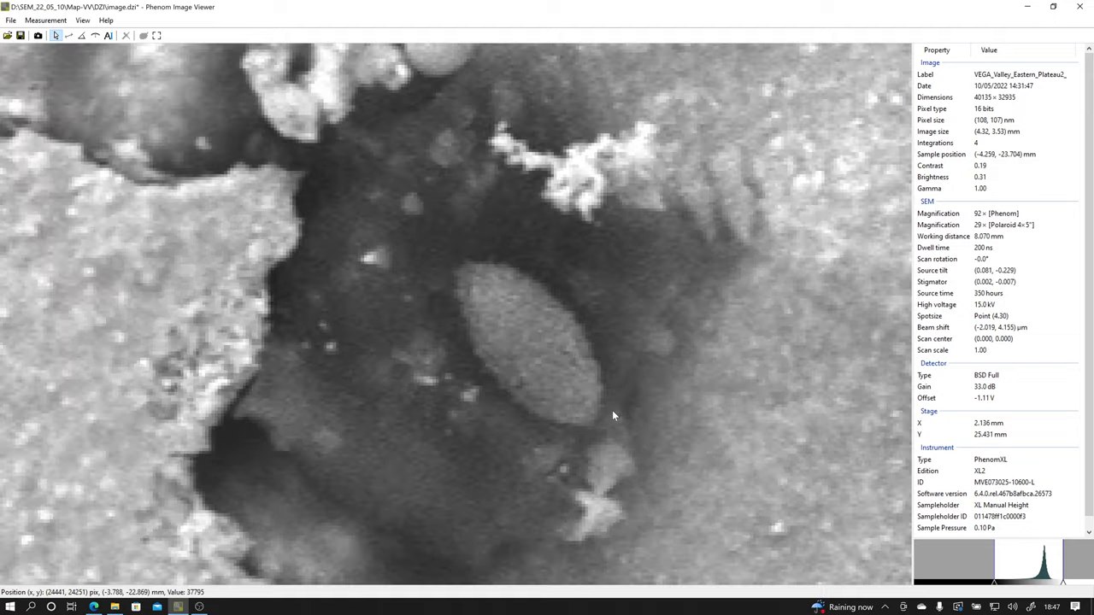
{"action": "mouse_move", "coordinate": [649, 380]}
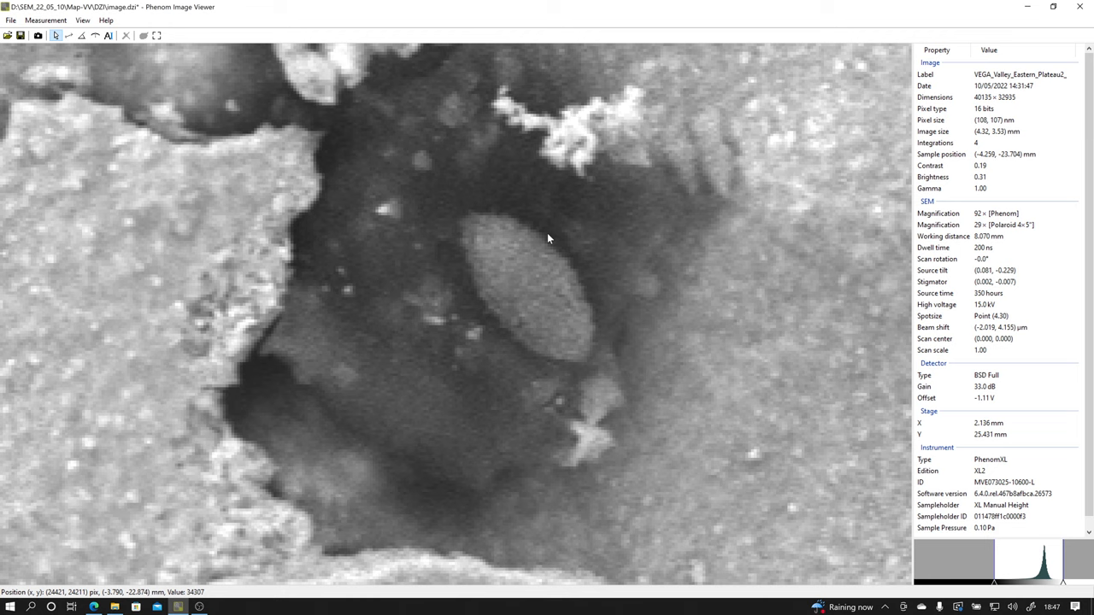
{"action": "mouse_move", "coordinate": [537, 334]}
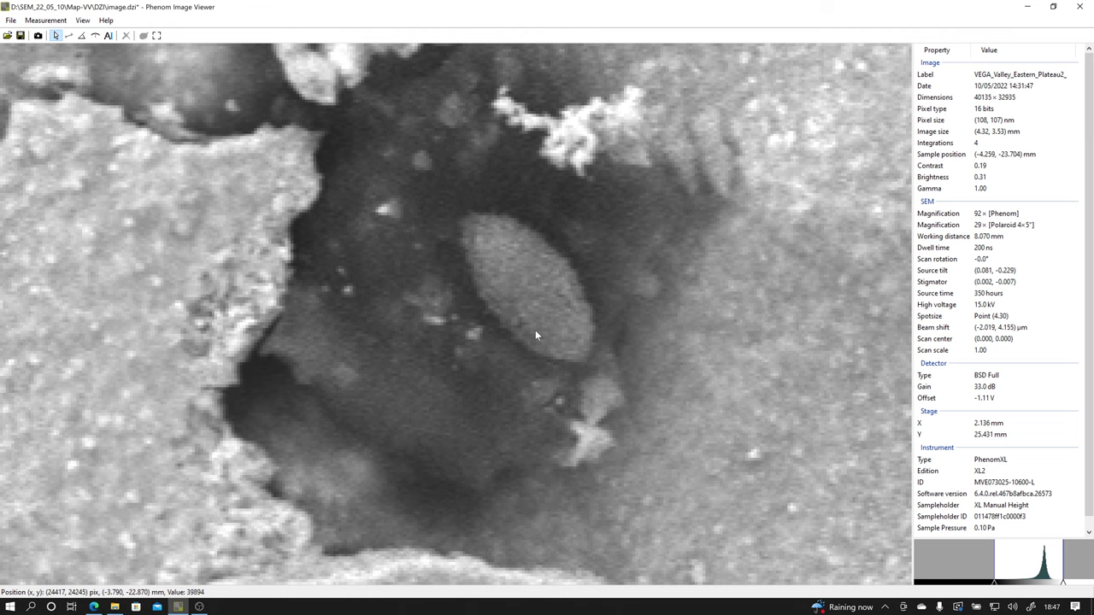
{"action": "mouse_move", "coordinate": [544, 386]}
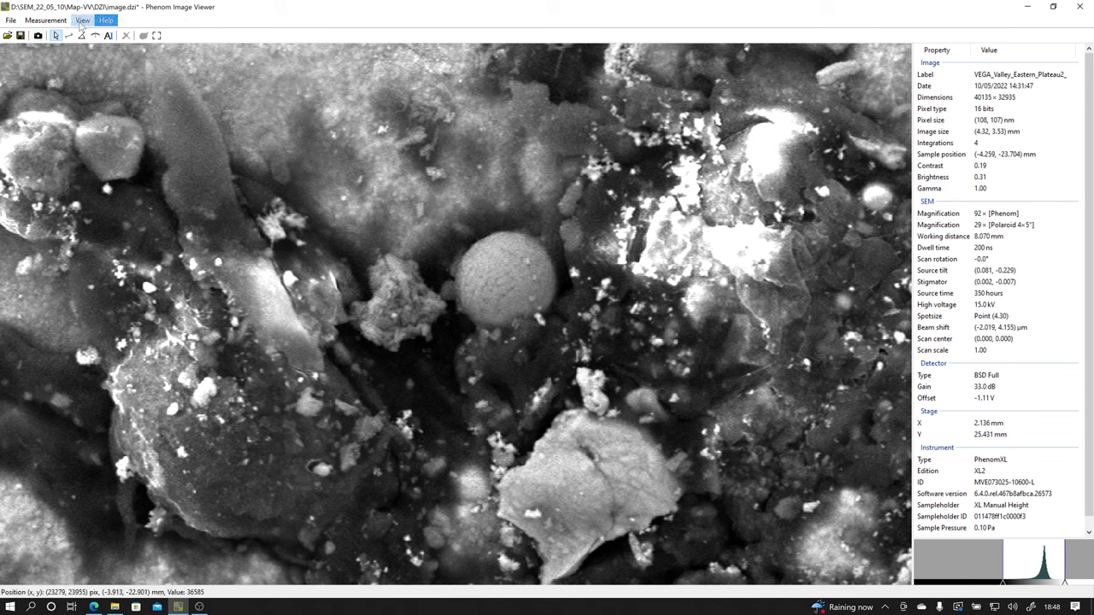
- Start Save As and expand the output format list (TIFF, JPEG, PNG, BMP, NumPy)
{"action": "left_click", "coordinate": [10, 20]}
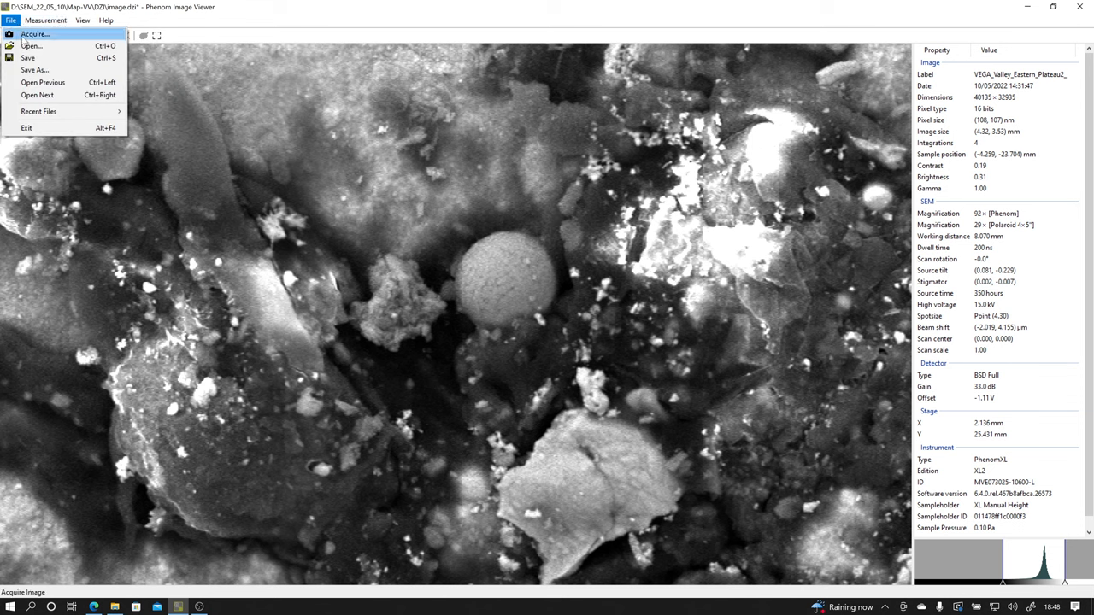
{"action": "mouse_move", "coordinate": [38, 111]}
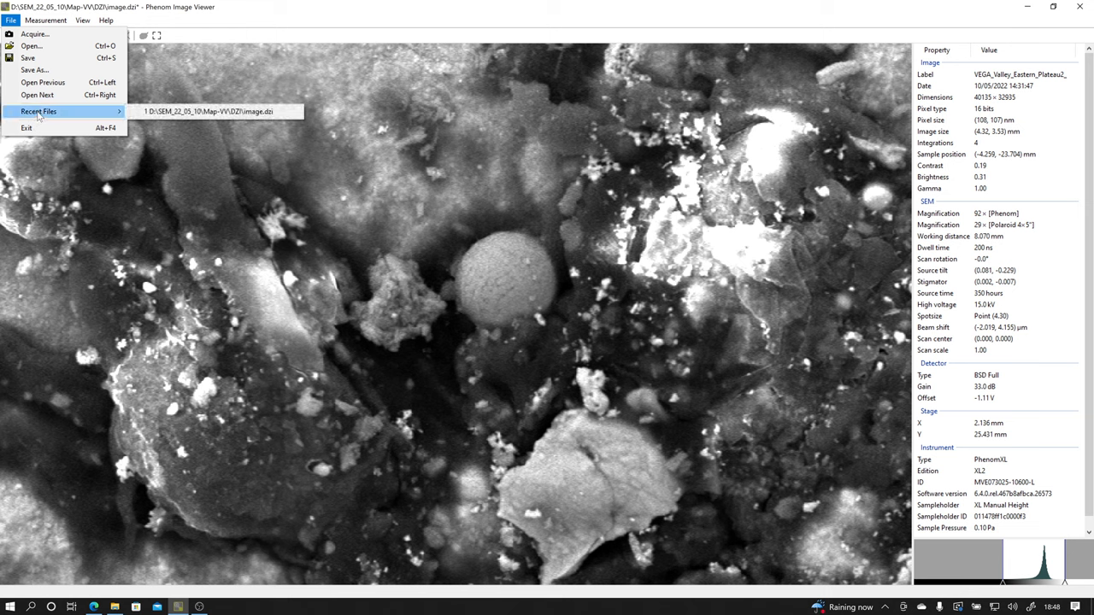
{"action": "left_click", "coordinate": [34, 68]}
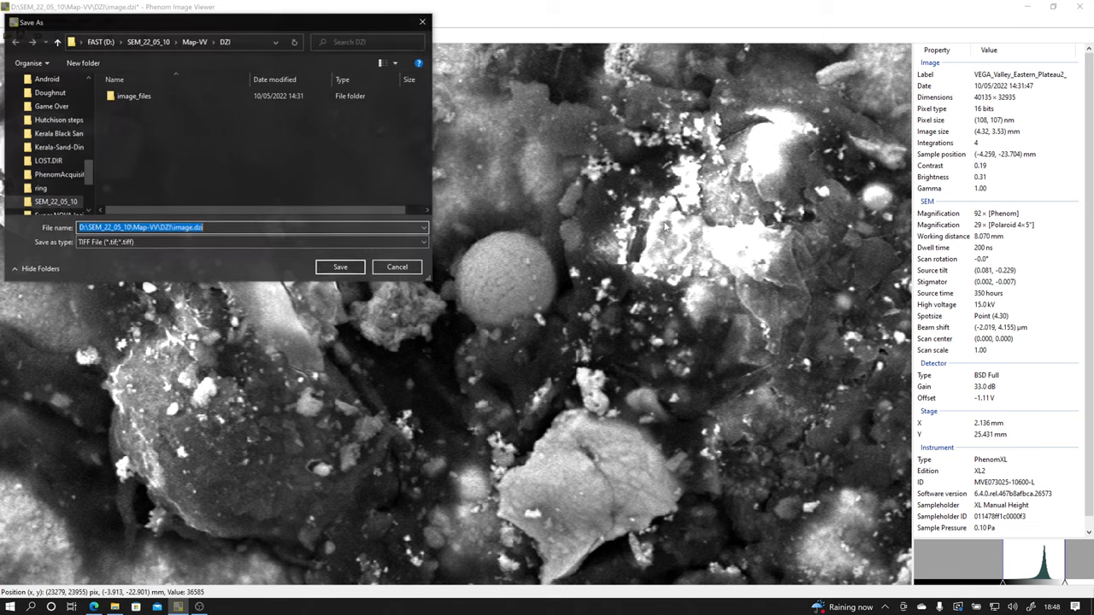
{"action": "mouse_move", "coordinate": [560, 362]}
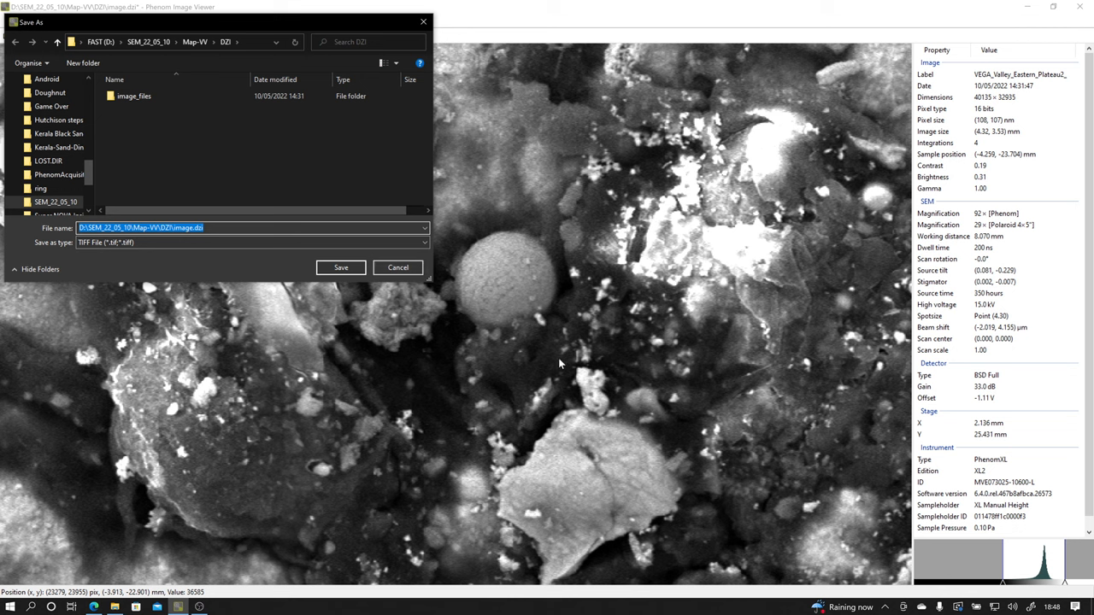
{"action": "mouse_move", "coordinate": [99, 263]}
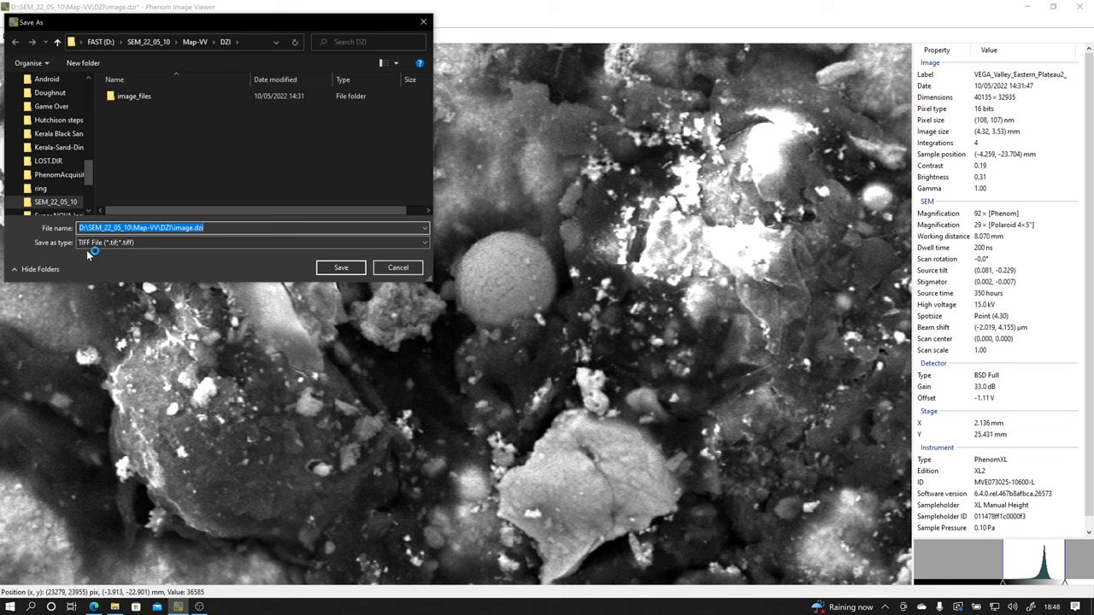
{"action": "mouse_move", "coordinate": [218, 253]}
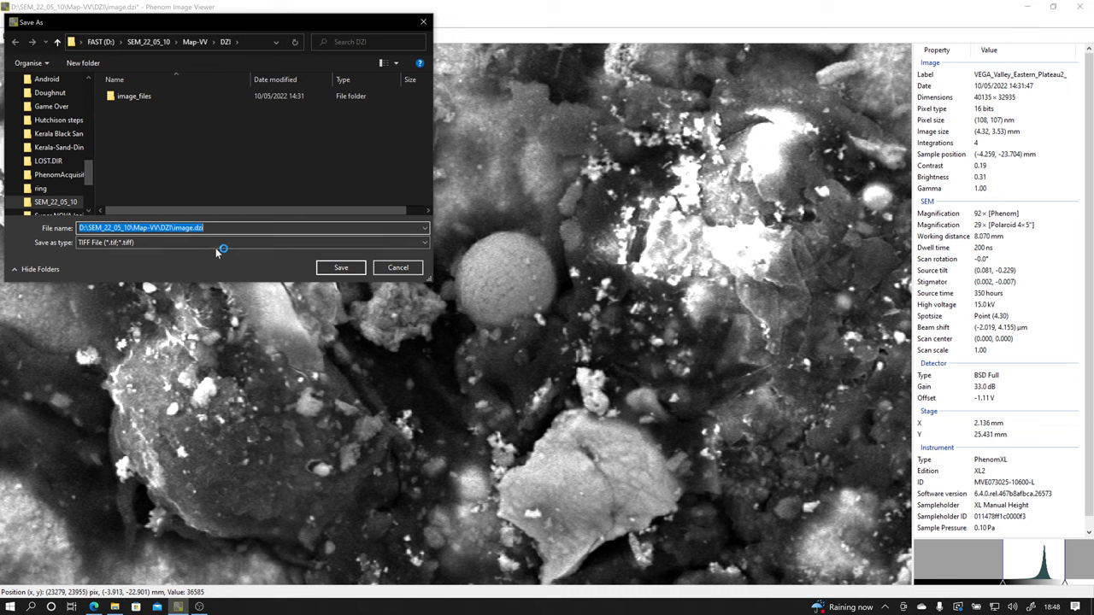
{"action": "left_click", "coordinate": [423, 227]}
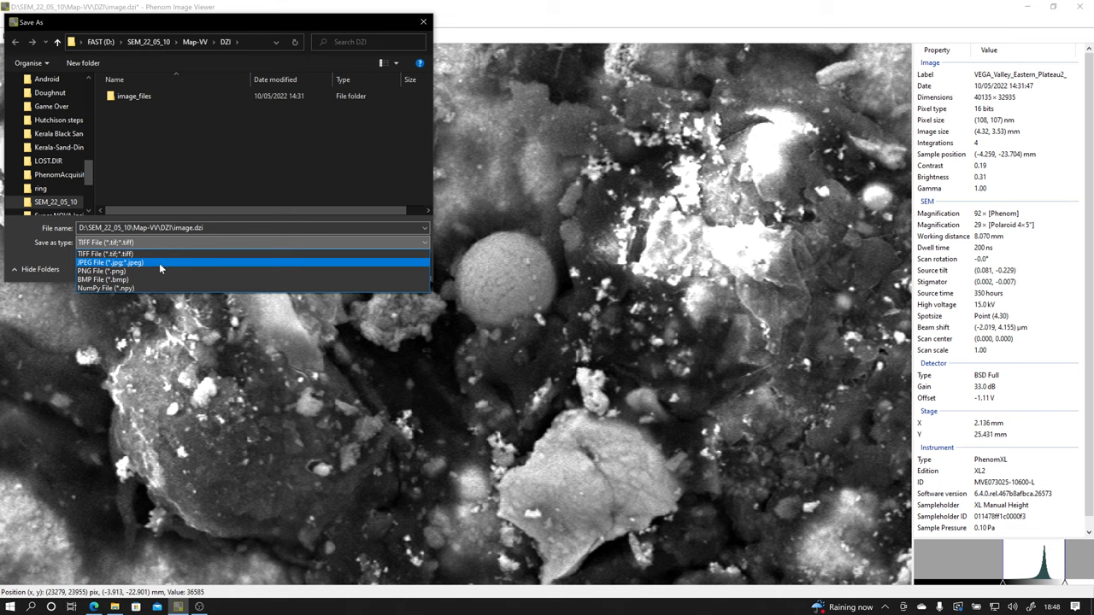
{"action": "left_click", "coordinate": [102, 270]}
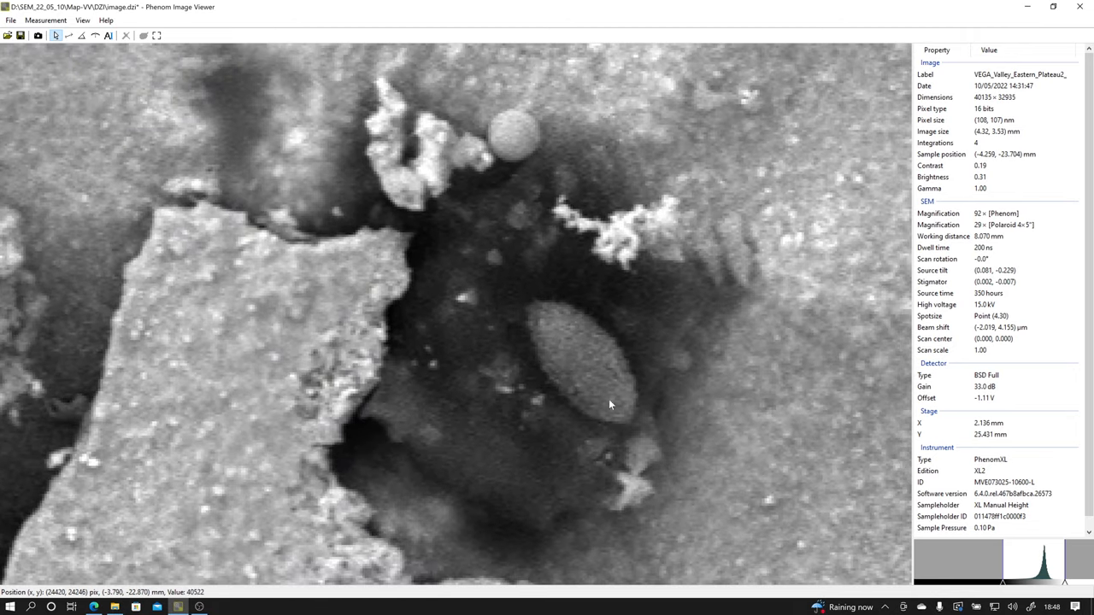
{"action": "mouse_move", "coordinate": [704, 420]}
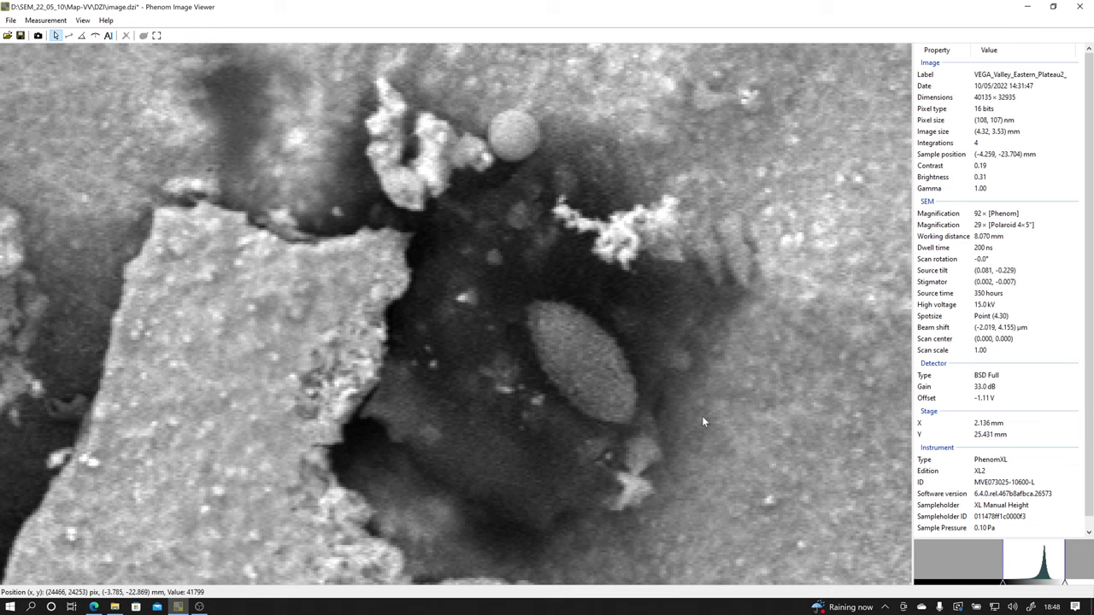
{"action": "mouse_move", "coordinate": [625, 380]}
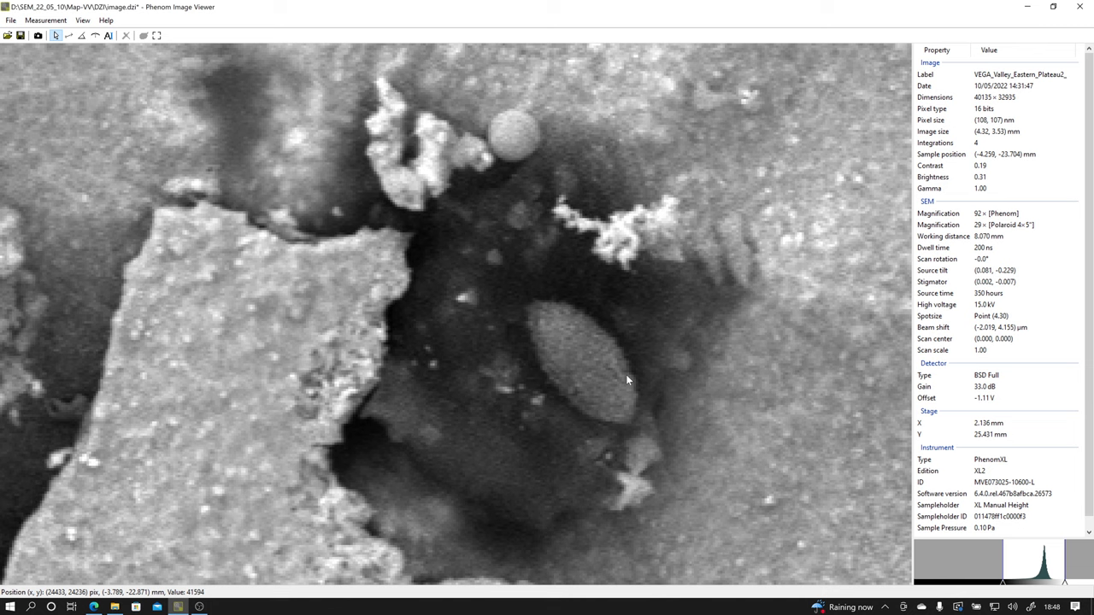
{"action": "mouse_move", "coordinate": [553, 335]}
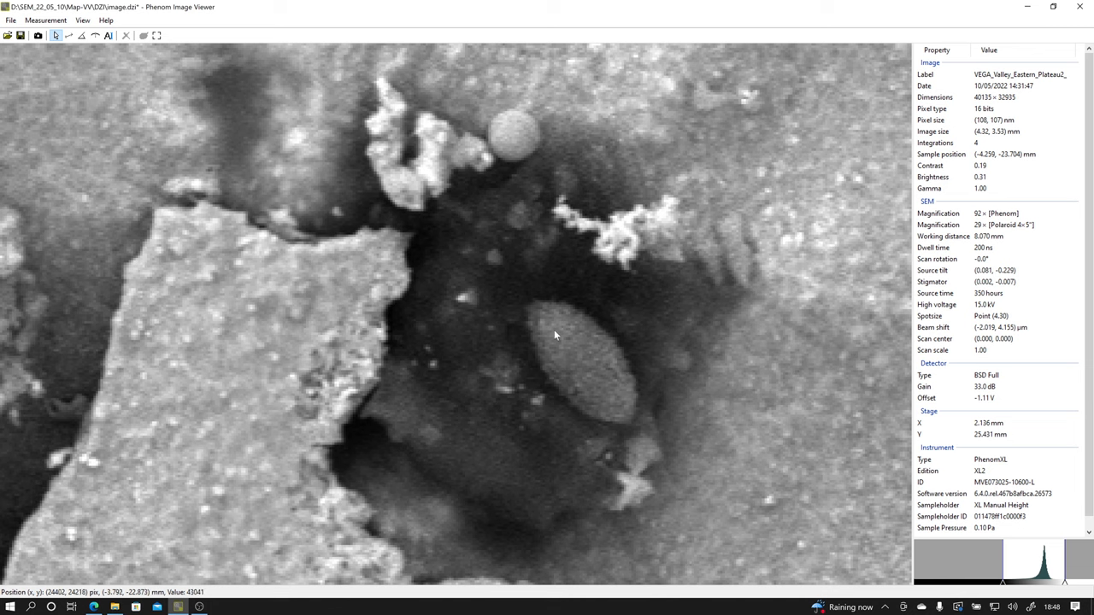
{"action": "mouse_move", "coordinate": [588, 370]}
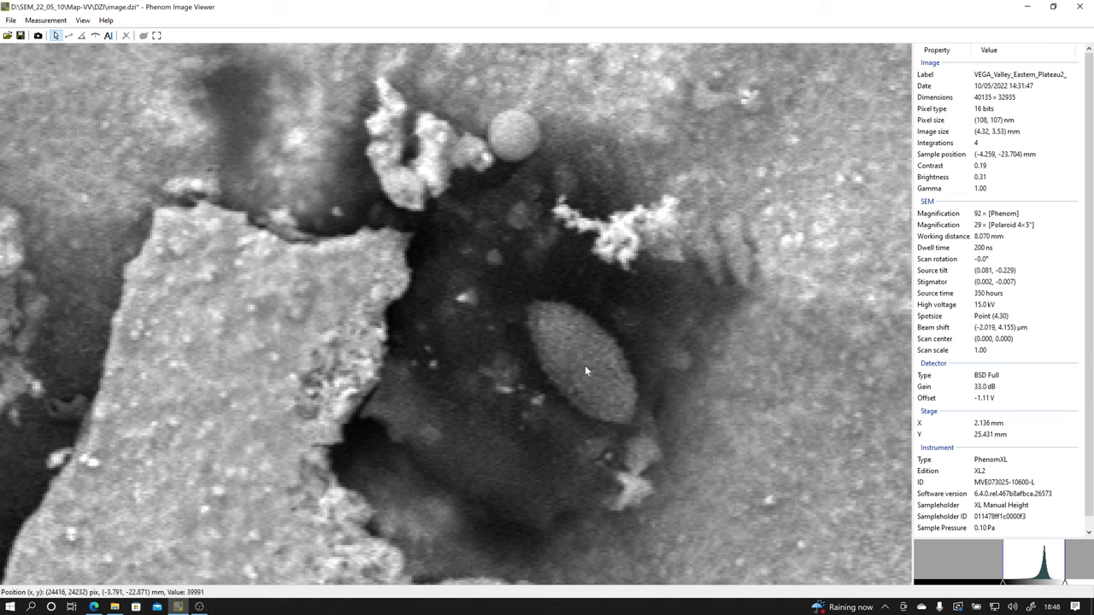
{"action": "mouse_move", "coordinate": [607, 434]}
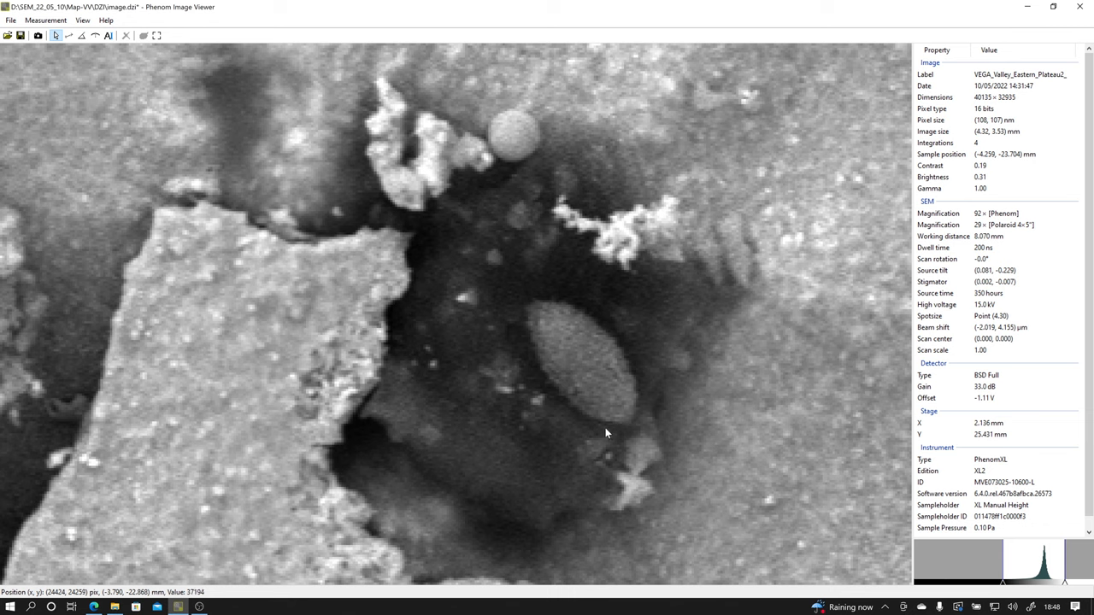
{"action": "mouse_move", "coordinate": [189, 144]}
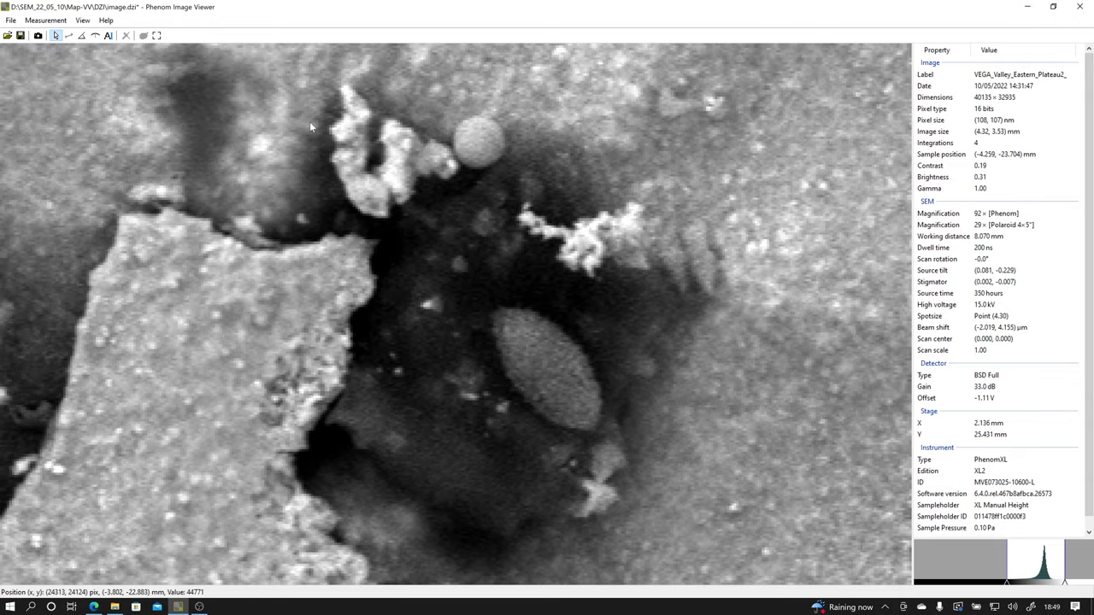
- Save the current view as a PNG named OpenSphere in the DZI folder
{"action": "left_click", "coordinate": [11, 20]}
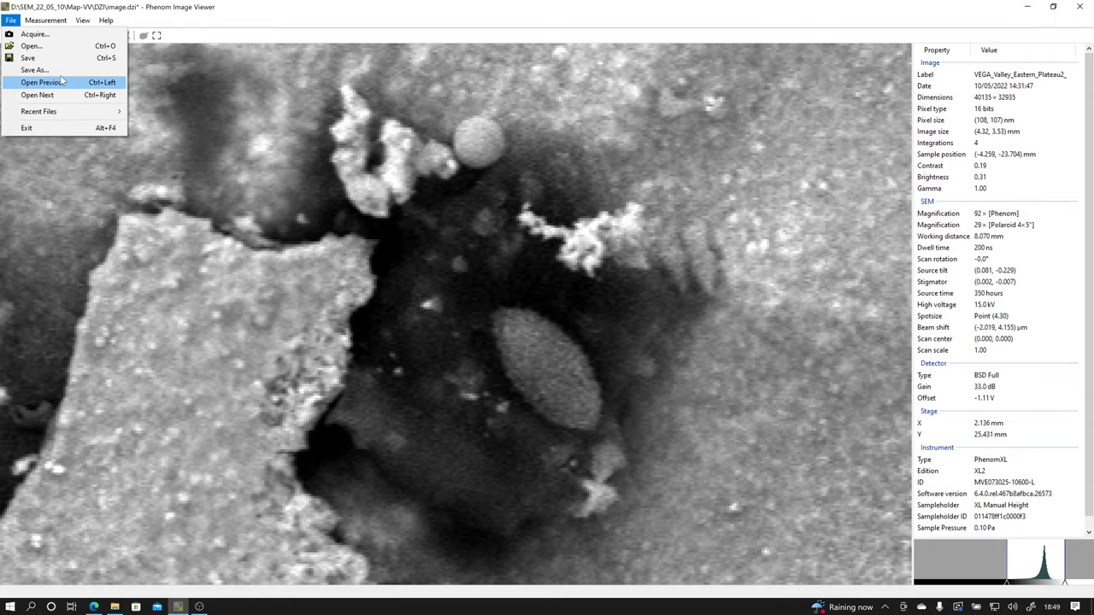
{"action": "left_click", "coordinate": [34, 68]}
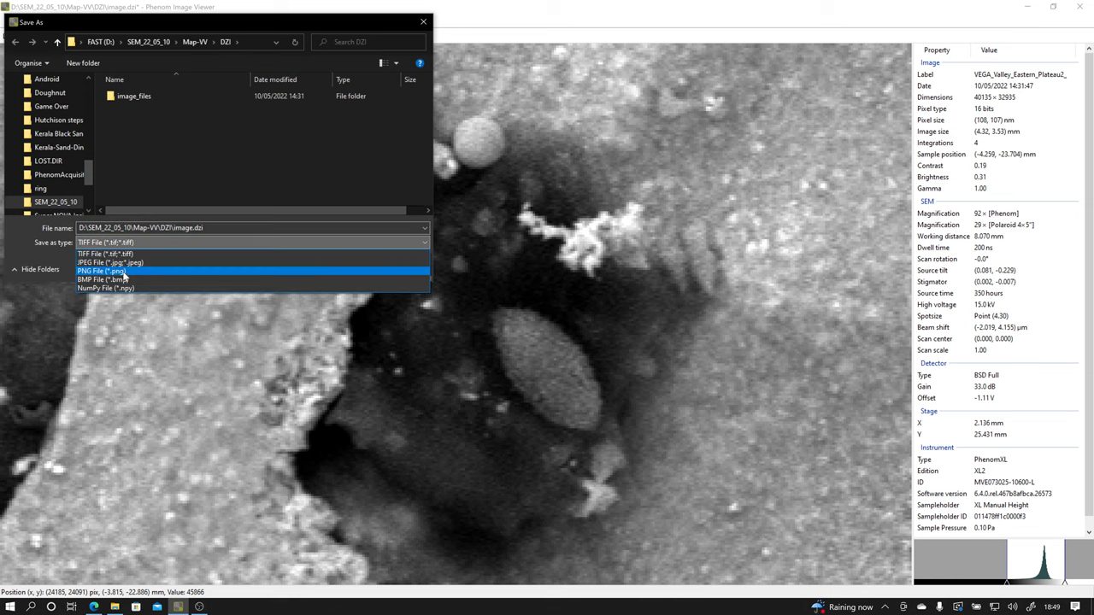
{"action": "left_click", "coordinate": [103, 270]}
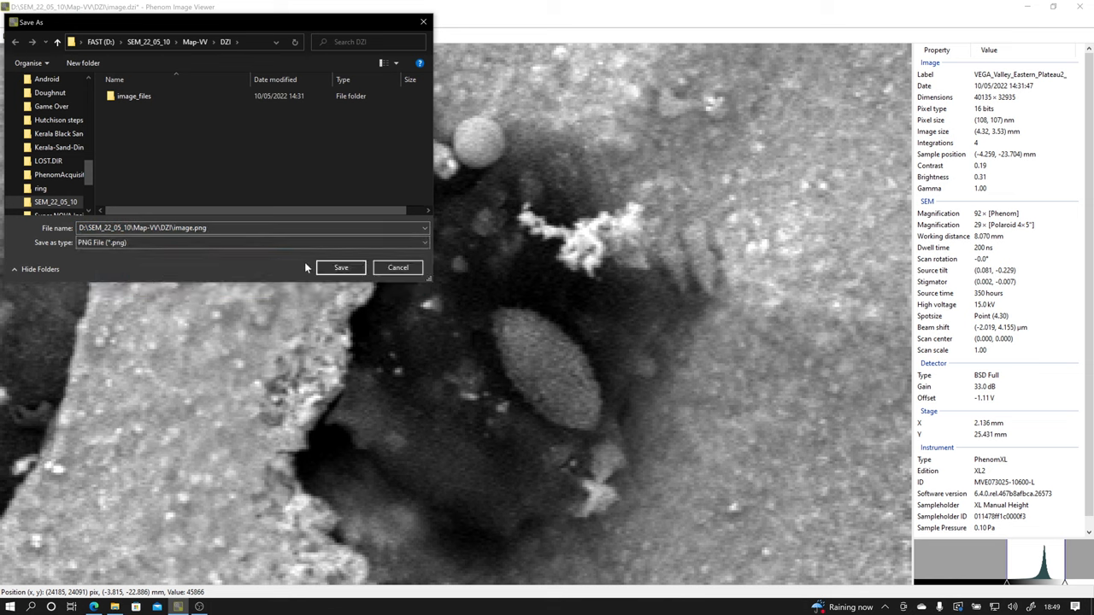
{"action": "mouse_move", "coordinate": [195, 41]}
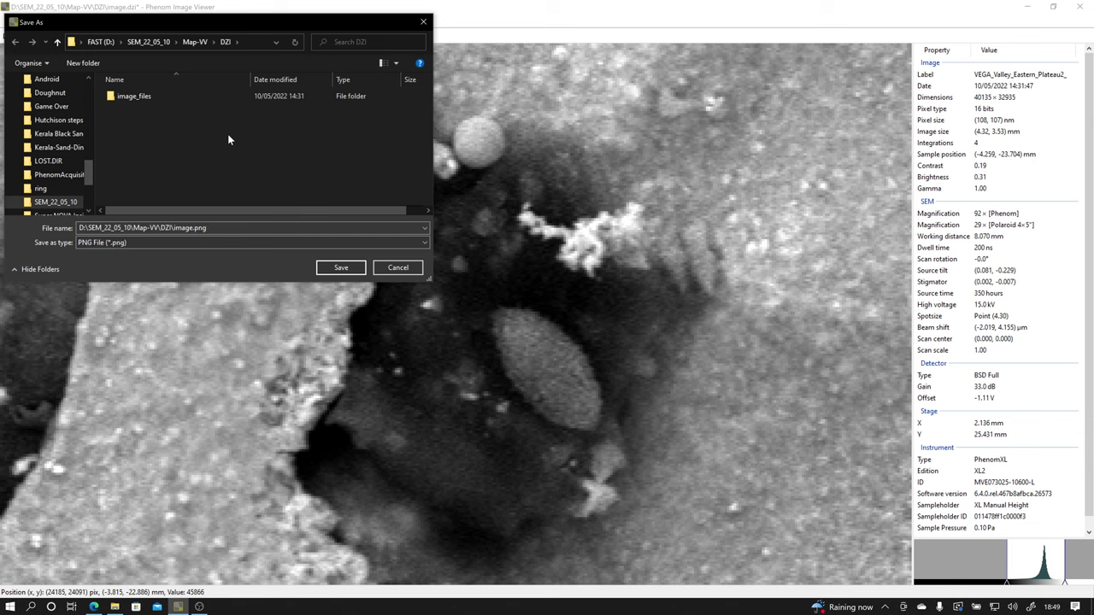
{"action": "left_click", "coordinate": [31, 607]}
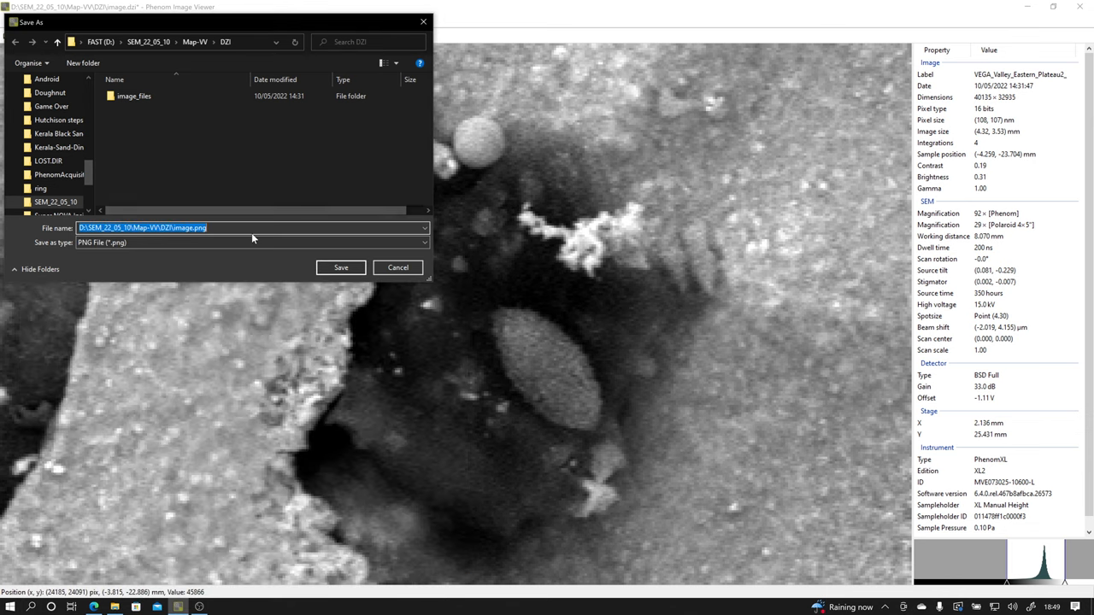
{"action": "type", "text": "OpenSphere"}
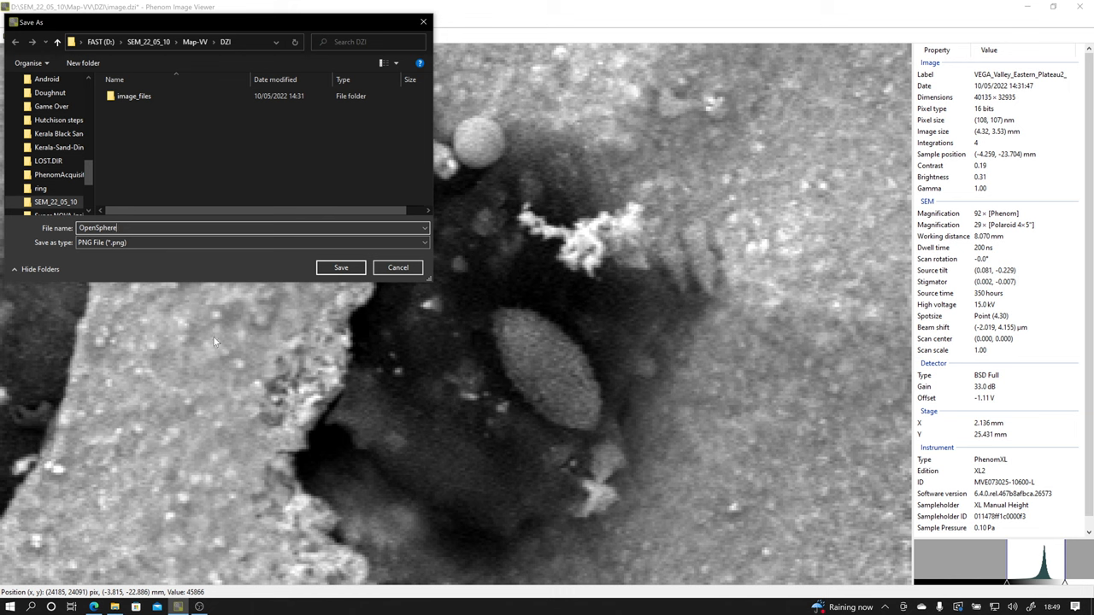
{"action": "left_click", "coordinate": [340, 266]}
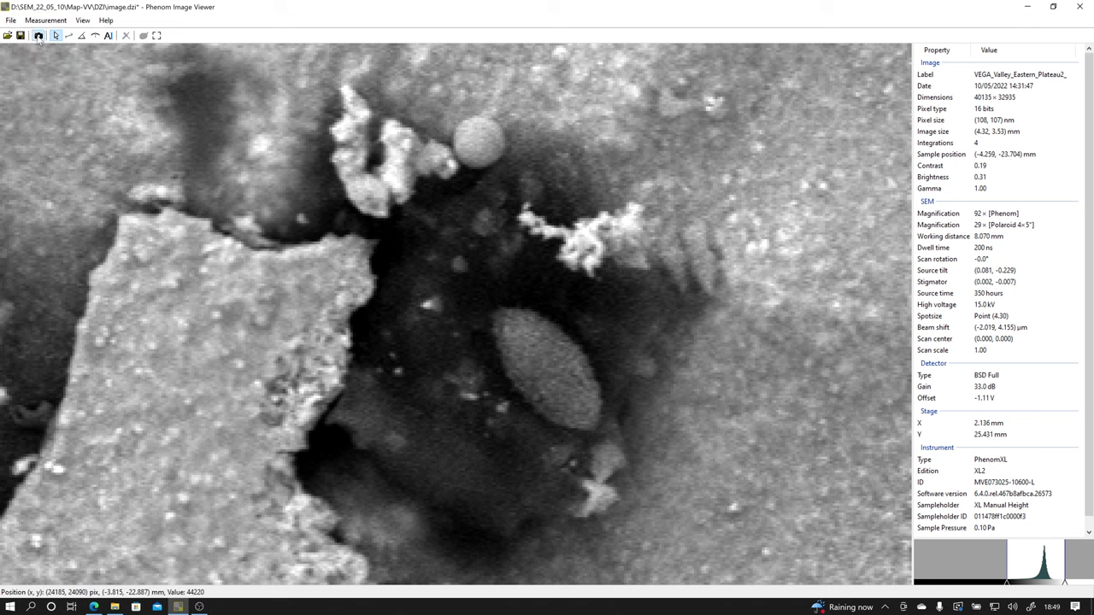
{"action": "left_click", "coordinate": [37, 35]}
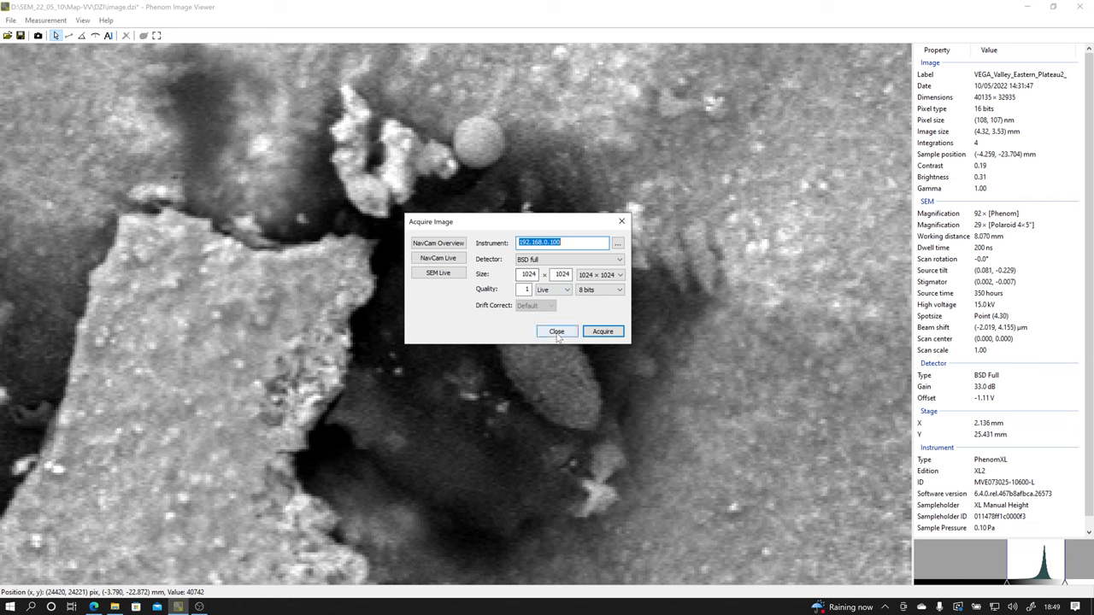
{"action": "left_click", "coordinate": [557, 332]}
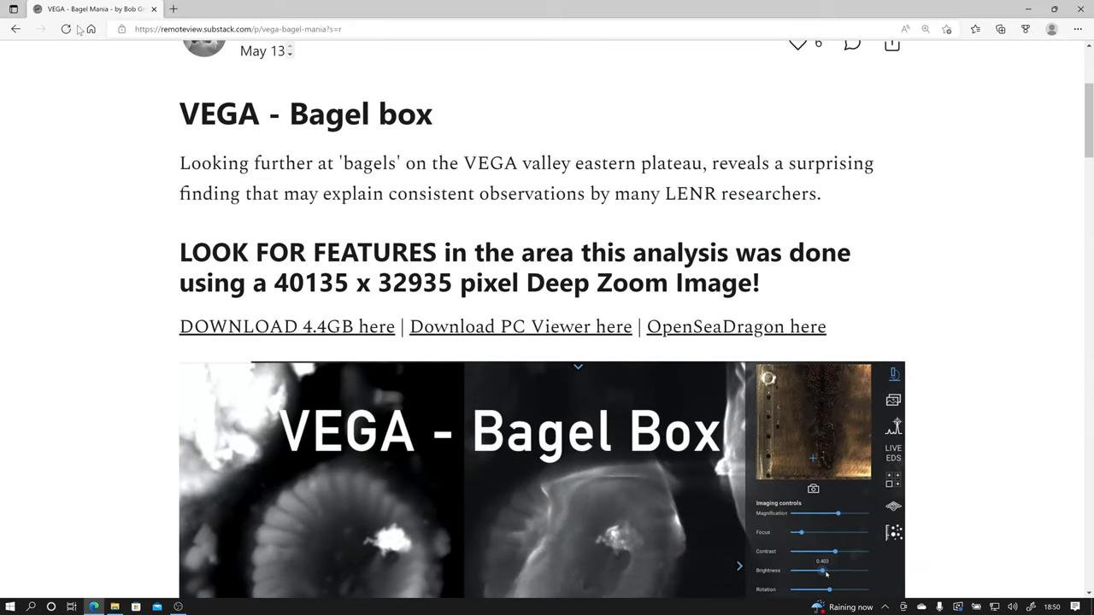
{"action": "mouse_move", "coordinate": [413, 332]}
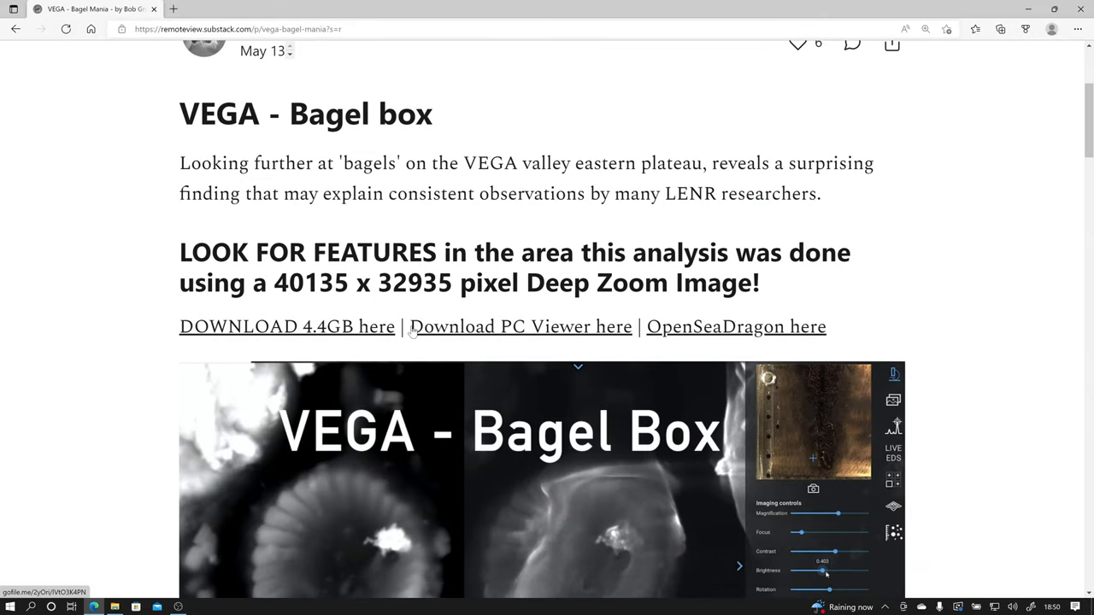
{"action": "mouse_move", "coordinate": [401, 328]}
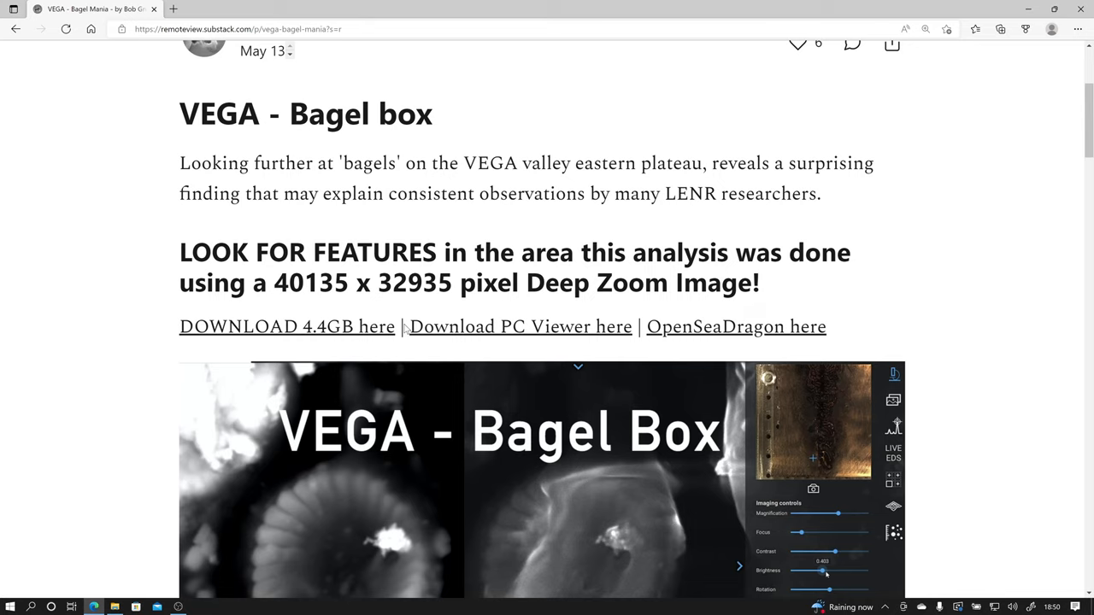